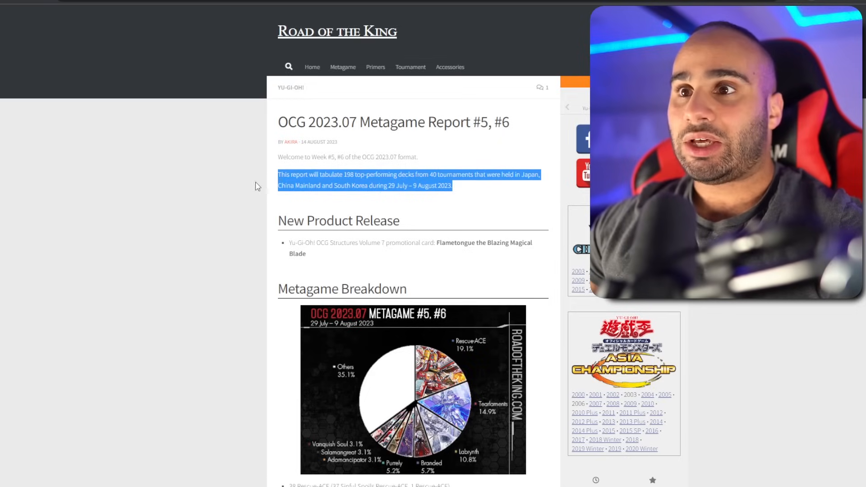
{"action": "mouse_move", "coordinate": [224, 189]}
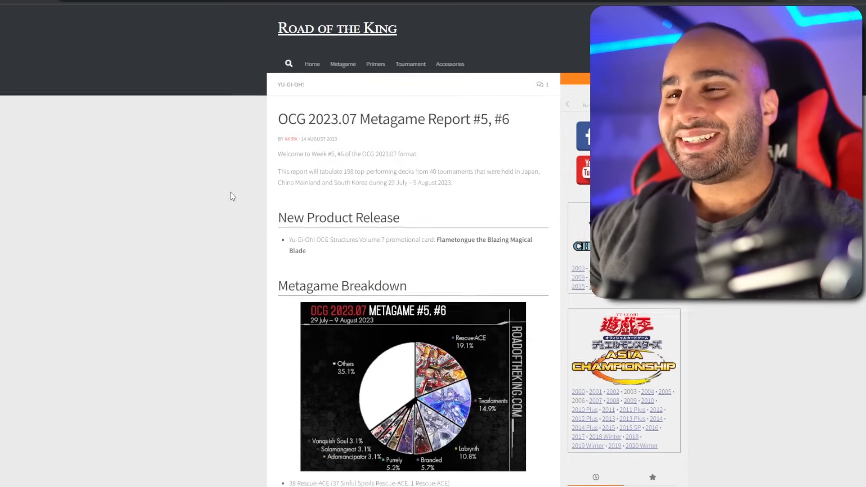
Step: Scroll past the Metagame Breakdown pie chart to the deck count list
{"action": "scroll", "scroll_direction": "down", "scroll_amount": 3}
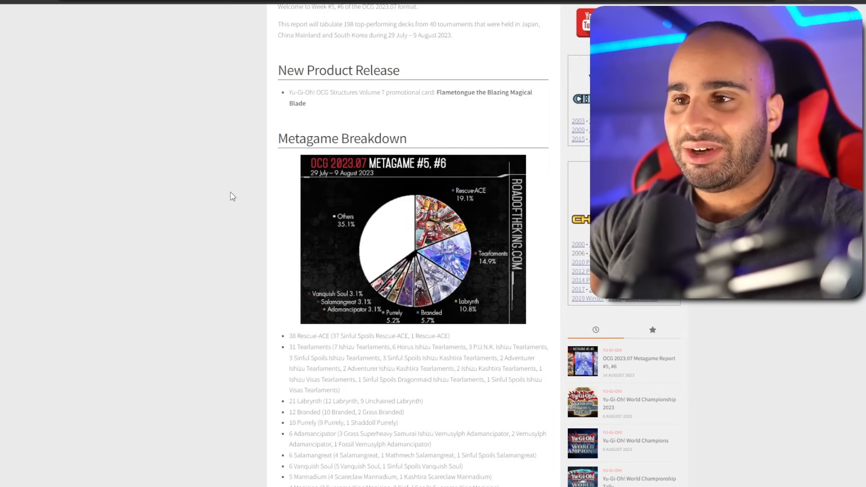
Step: Reveal lower tally entries like Bystial, Dragon Link, Exosister and HERO
{"action": "scroll", "scroll_direction": "down", "scroll_amount": 3}
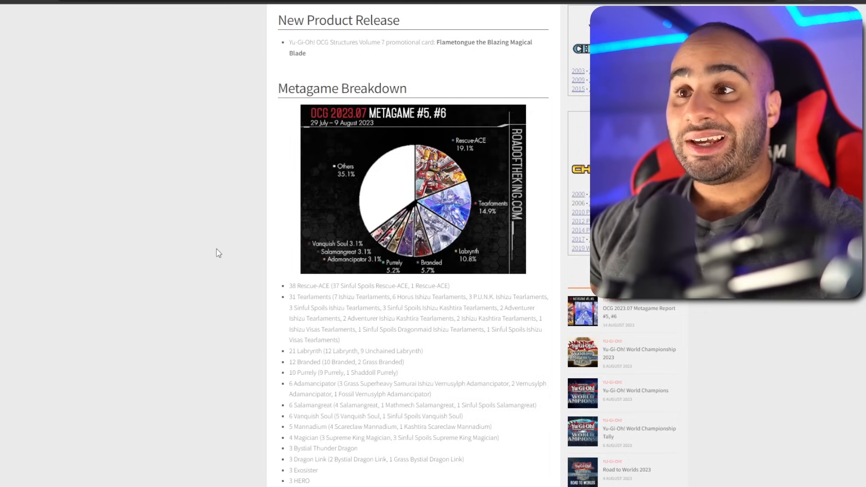
{"action": "mouse_move", "coordinate": [346, 236]}
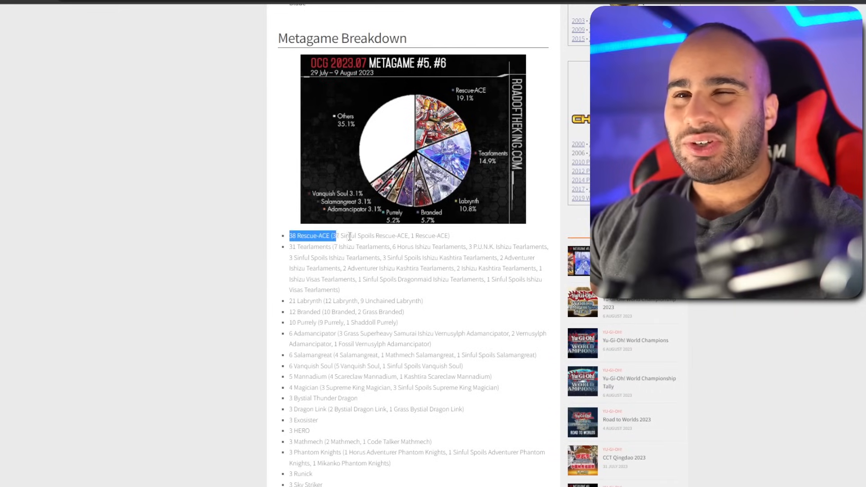
Step: Highlight the 31 Tearlaments and 21 Labrynth tally entries, revealing Swordsoul and Necroface below
{"action": "scroll", "scroll_direction": "down", "scroll_amount": 3}
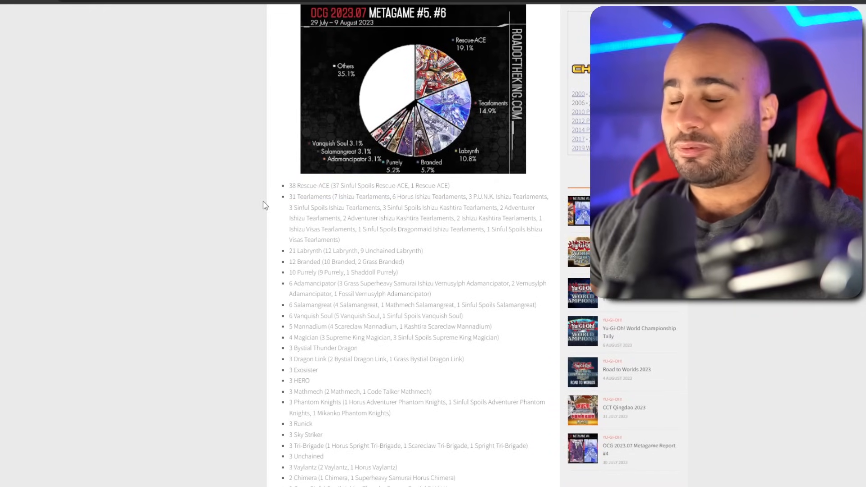
{"action": "left_click_drag", "start_coordinate": [289, 197], "coordinate": [420, 218]}
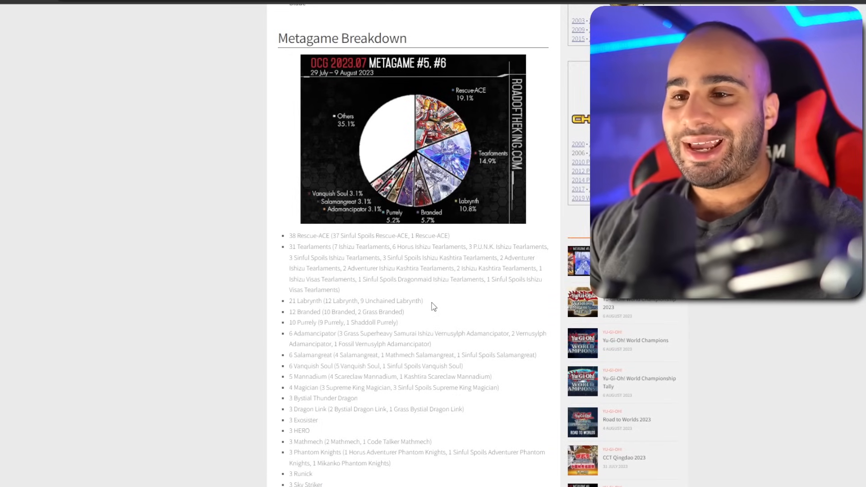
{"action": "scroll", "scroll_direction": "down", "scroll_amount": 3}
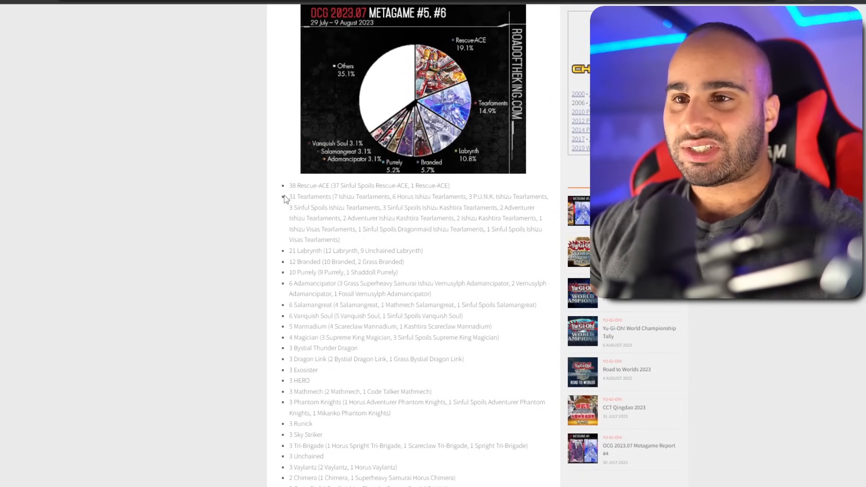
{"action": "left_click_drag", "start_coordinate": [290, 196], "coordinate": [341, 239]}
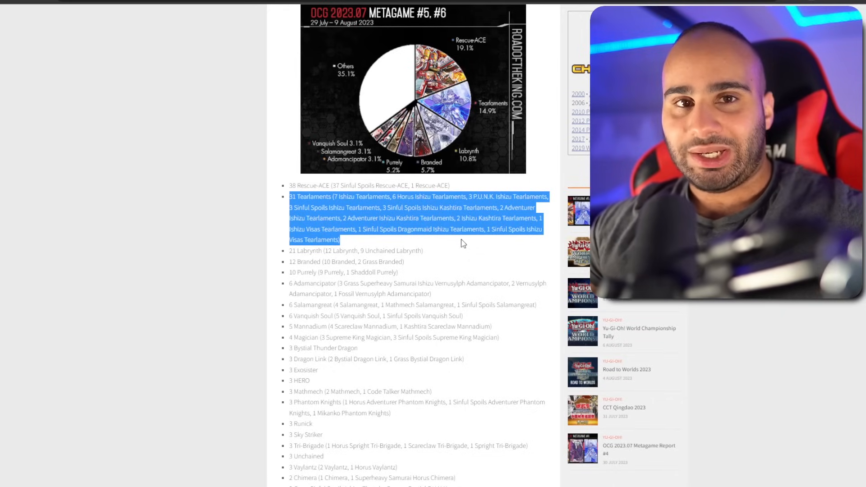
{"action": "scroll", "scroll_direction": "down", "scroll_amount": 3}
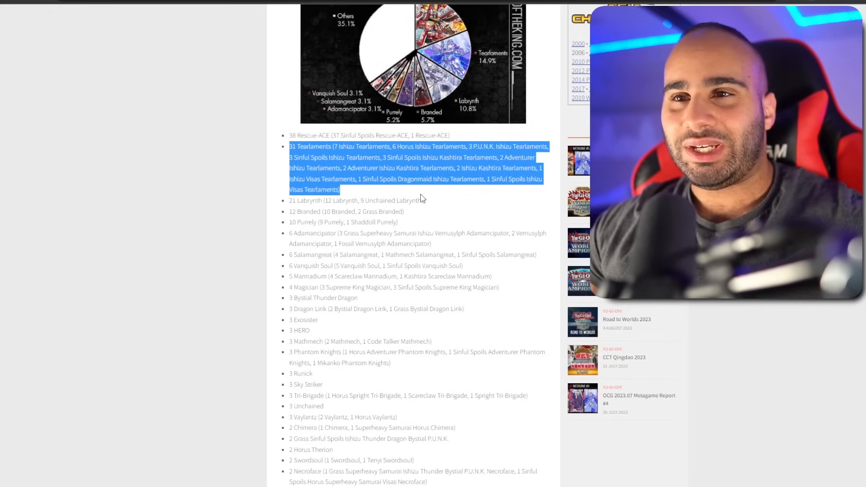
{"action": "mouse_move", "coordinate": [438, 199]}
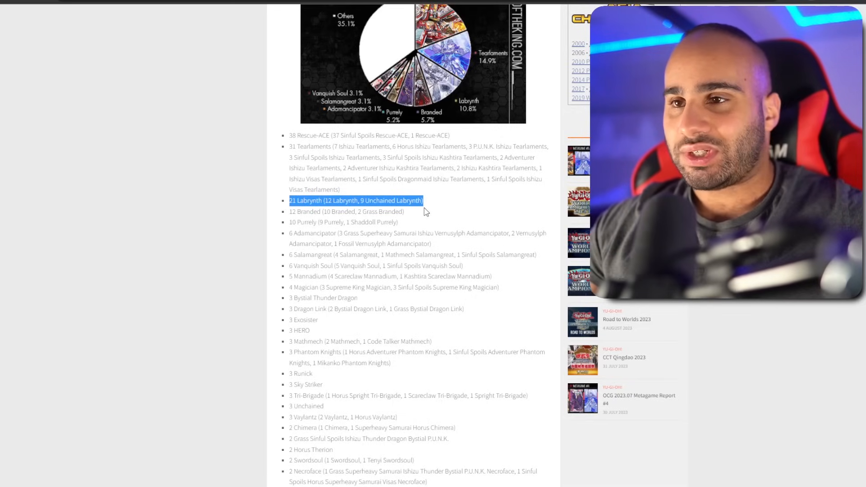
Step: Move down the tally through the Branded, Purrely and Salamangreat entries
{"action": "scroll", "scroll_direction": "down", "scroll_amount": 3}
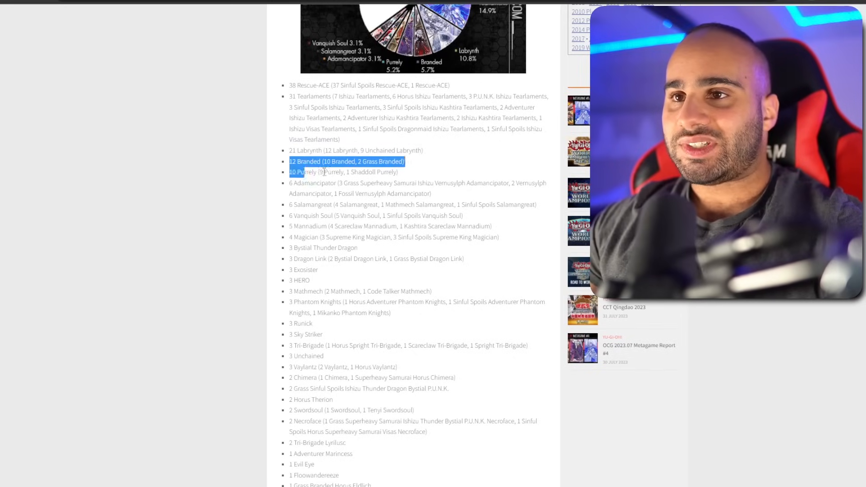
{"action": "scroll", "scroll_direction": "down", "scroll_amount": 3}
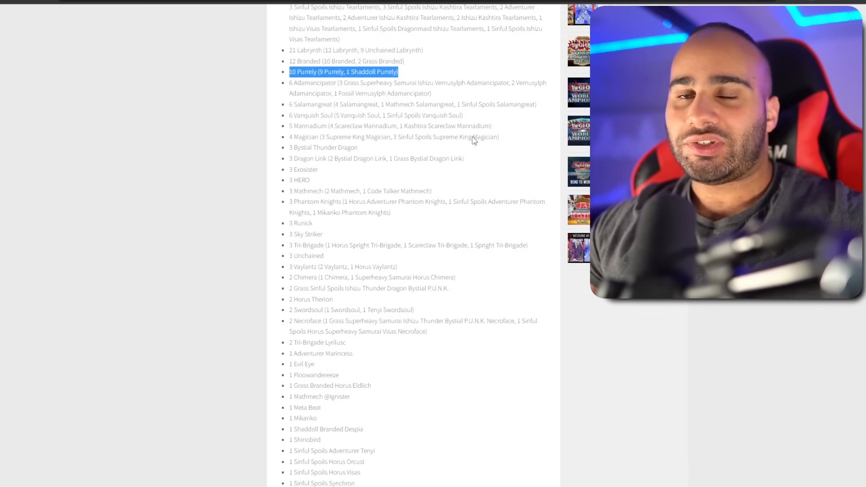
{"action": "mouse_move", "coordinate": [502, 177]}
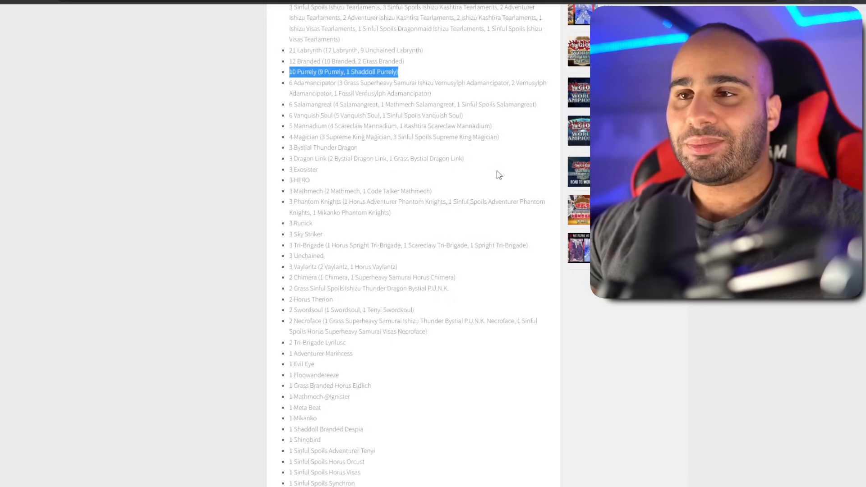
{"action": "mouse_move", "coordinate": [447, 98]}
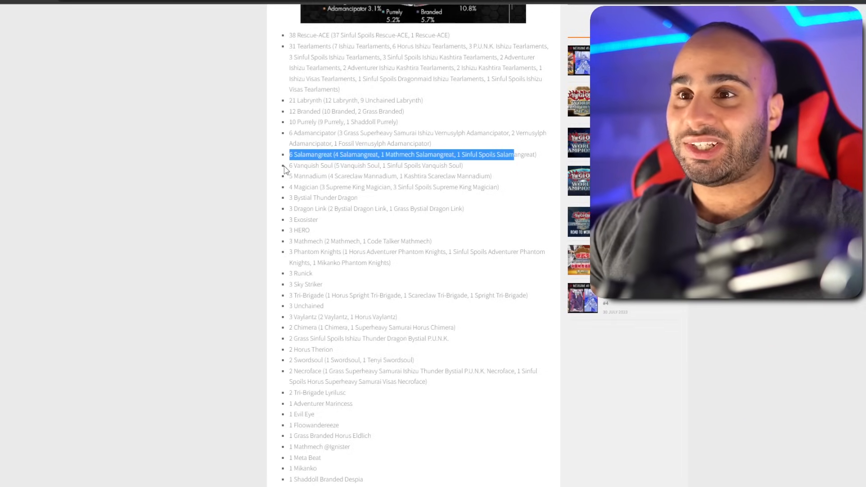
Step: Move down the tally past Mannadium and Magician to the 3 Dragon Link entry
{"action": "scroll", "scroll_direction": "down", "scroll_amount": 3}
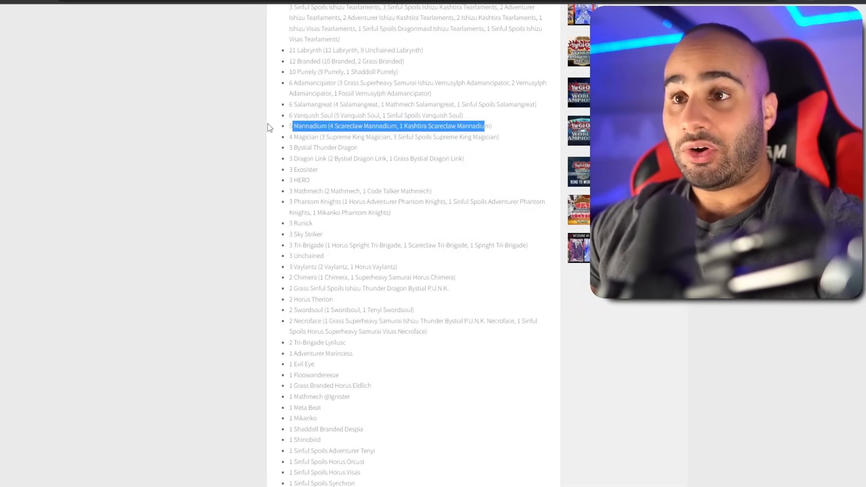
{"action": "mouse_move", "coordinate": [283, 138]}
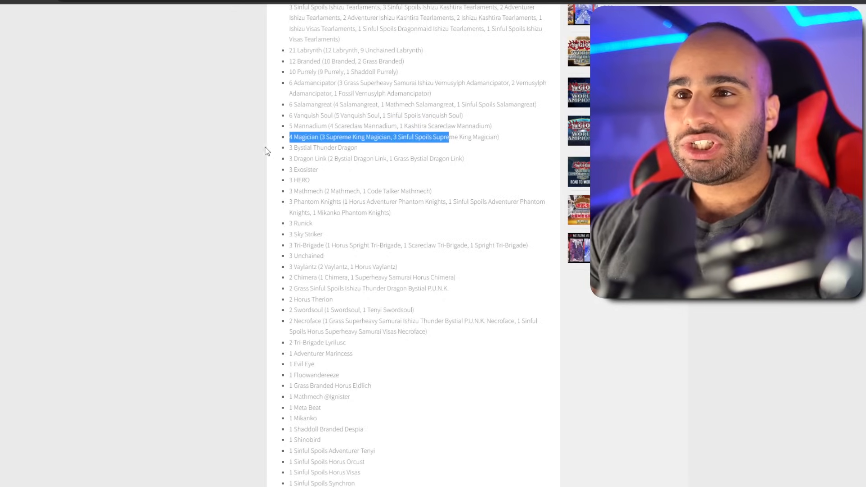
{"action": "scroll", "scroll_direction": "down", "scroll_amount": 3}
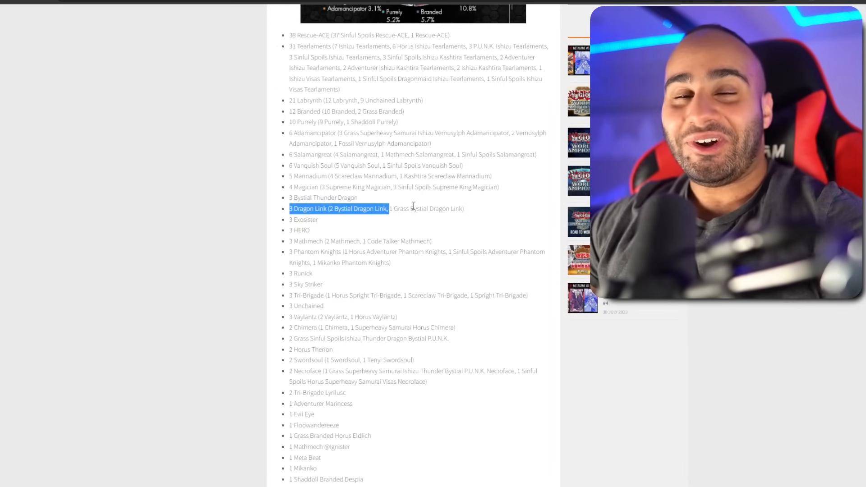
{"action": "scroll", "scroll_direction": "down", "scroll_amount": 3}
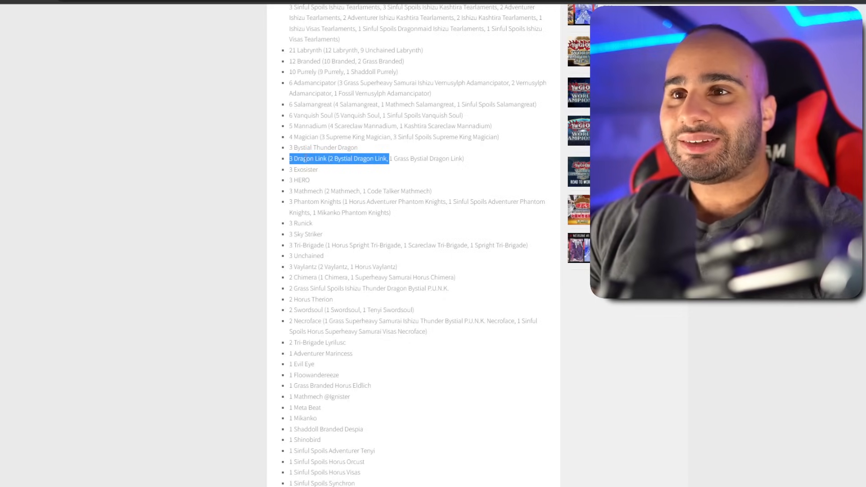
{"action": "mouse_move", "coordinate": [364, 172]}
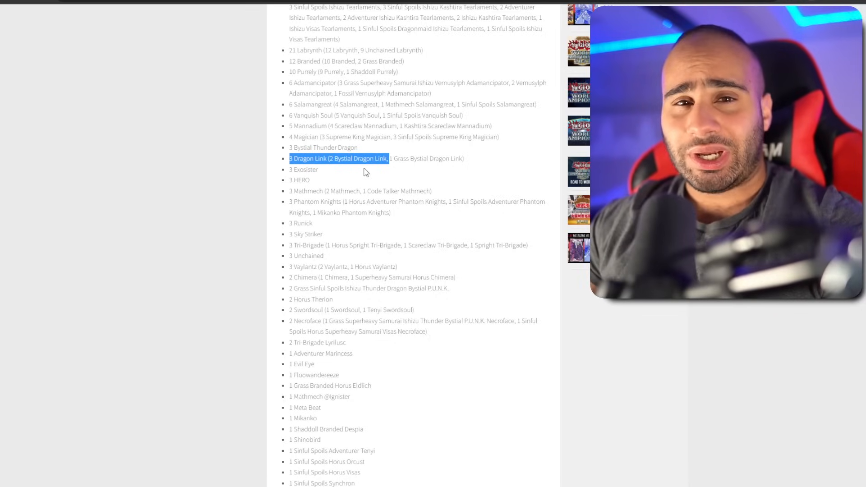
Step: Highlight the 3 HERO, 2 Chimera, and single-copy Adventurer Marincess through Meta Beat entries
{"action": "left_click", "coordinate": [299, 182]}
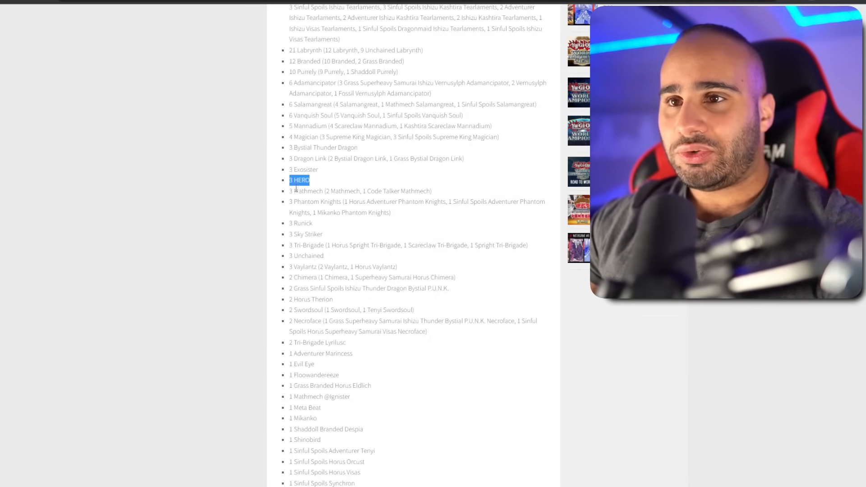
{"action": "scroll", "scroll_direction": "down", "scroll_amount": 3}
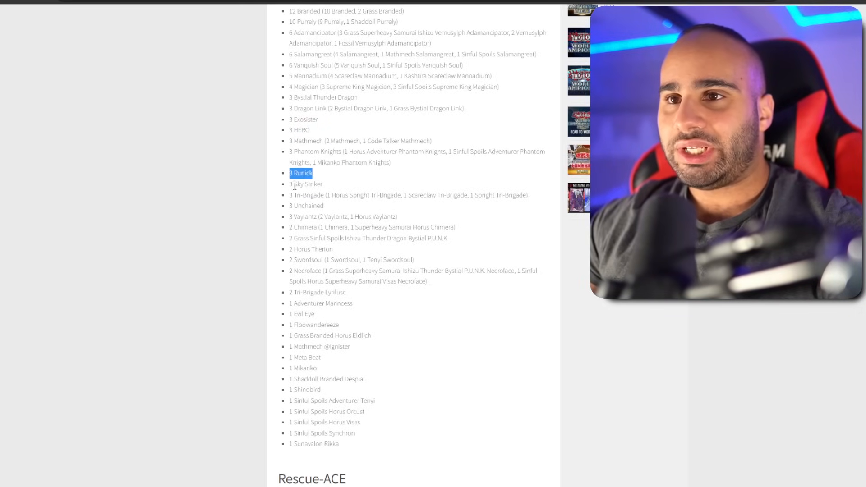
{"action": "scroll", "scroll_direction": "down", "scroll_amount": 3}
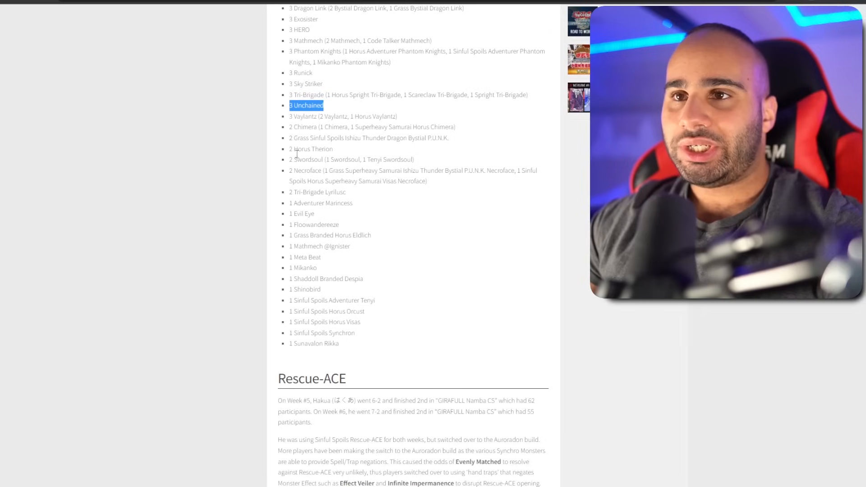
{"action": "left_click", "coordinate": [371, 129]}
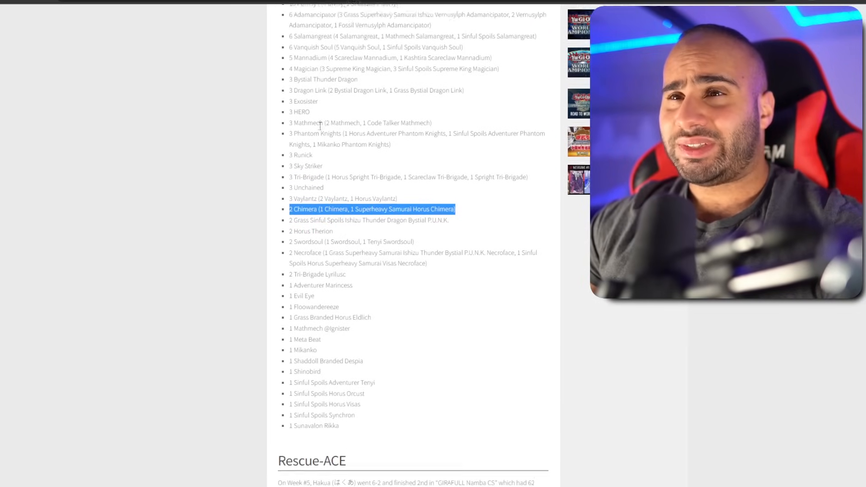
{"action": "scroll", "scroll_direction": "down", "scroll_amount": 3}
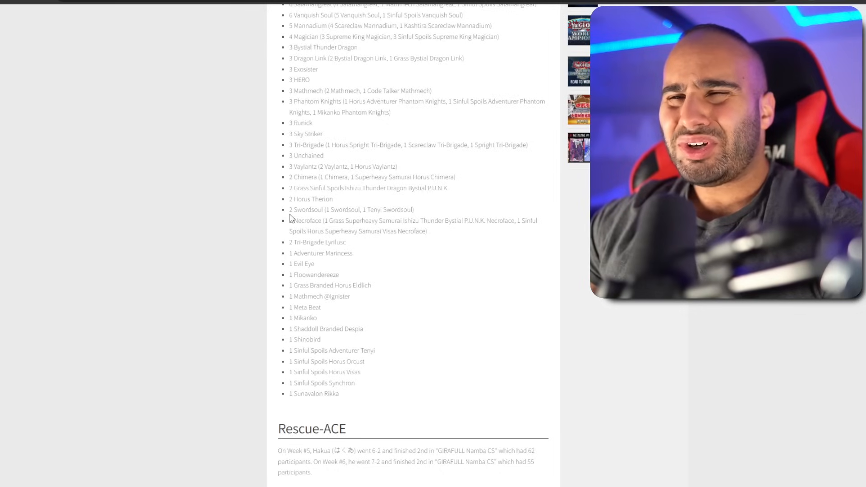
{"action": "double_click", "coordinate": [320, 257]}
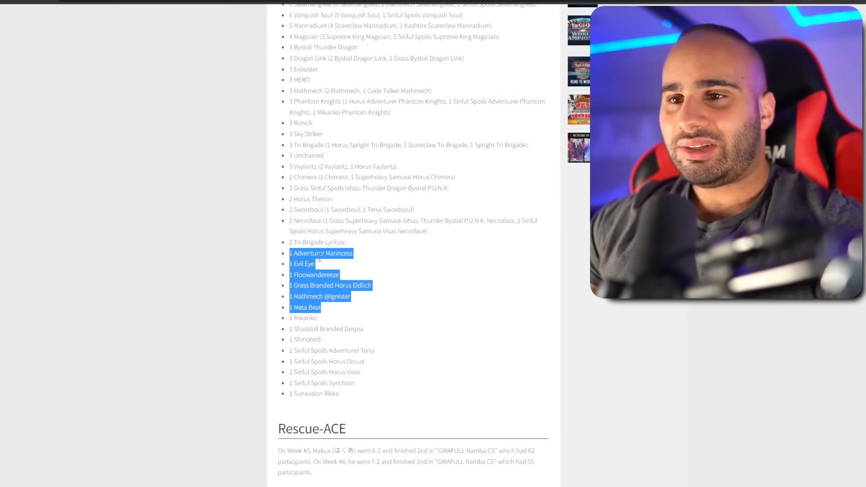
{"action": "scroll", "scroll_direction": "down", "scroll_amount": 3}
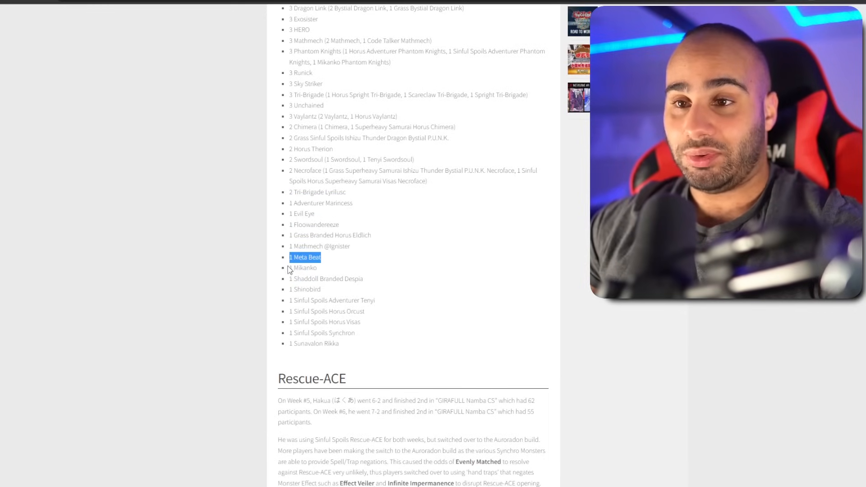
Step: Read past the Rescue-ACE write-up to the 2nd-place GIRAFULL Namba CS decklist images
{"action": "scroll", "scroll_direction": "down", "scroll_amount": 3}
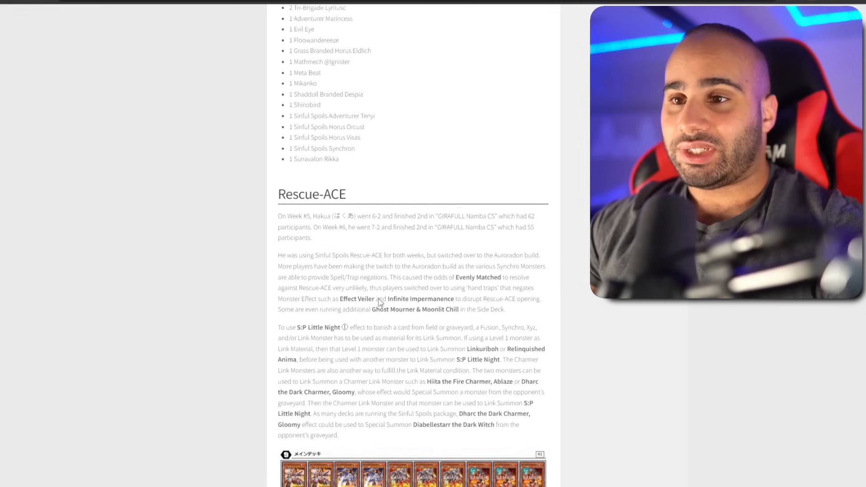
{"action": "scroll", "scroll_direction": "down", "scroll_amount": 3}
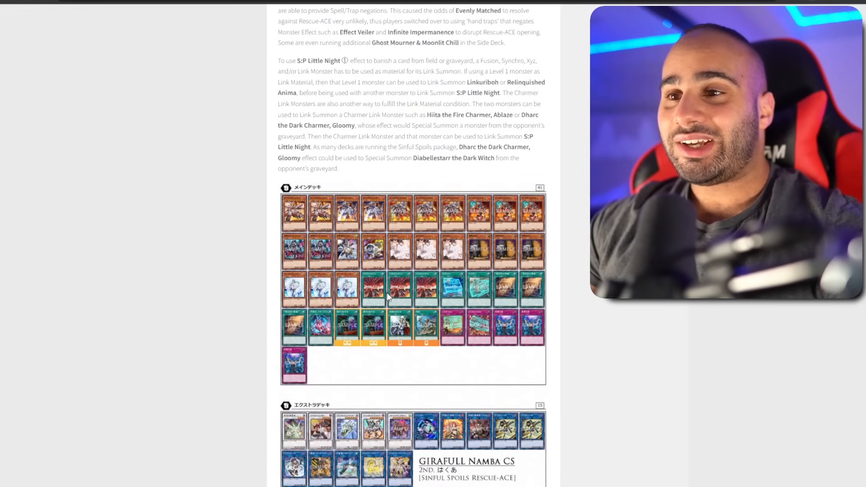
{"action": "scroll", "scroll_direction": "down", "scroll_amount": 3}
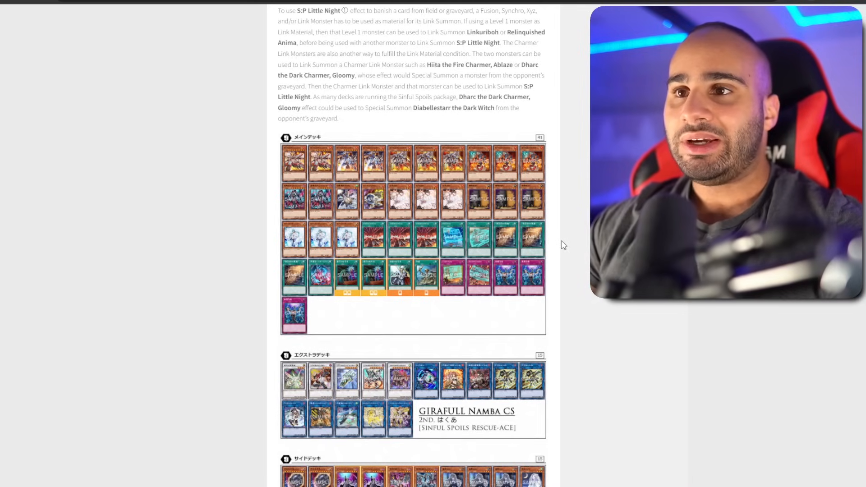
{"action": "scroll", "scroll_direction": "down", "scroll_amount": 3}
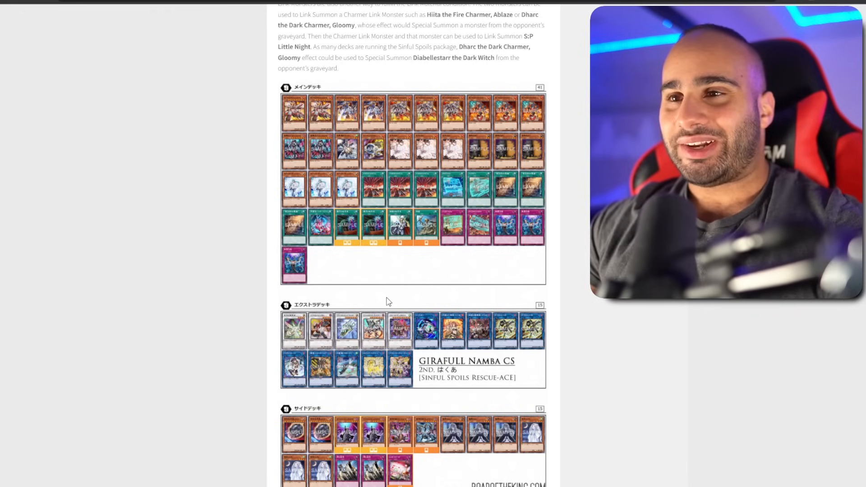
{"action": "mouse_move", "coordinate": [430, 200]}
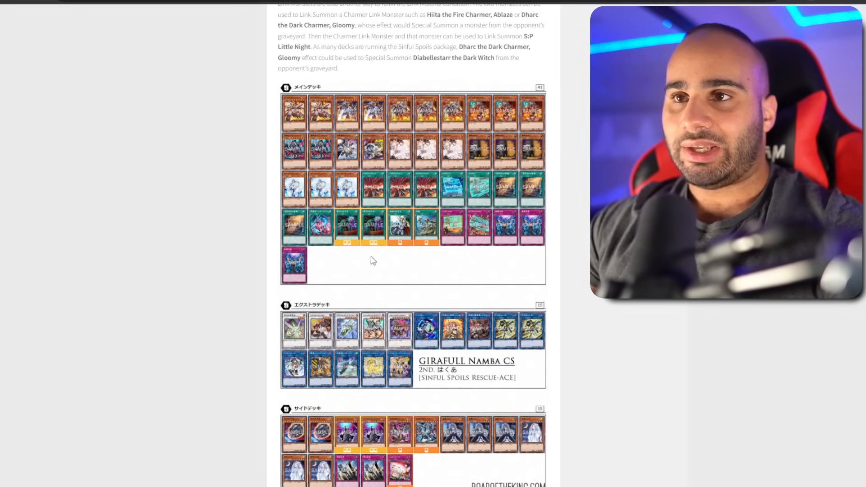
{"action": "mouse_move", "coordinate": [365, 155]}
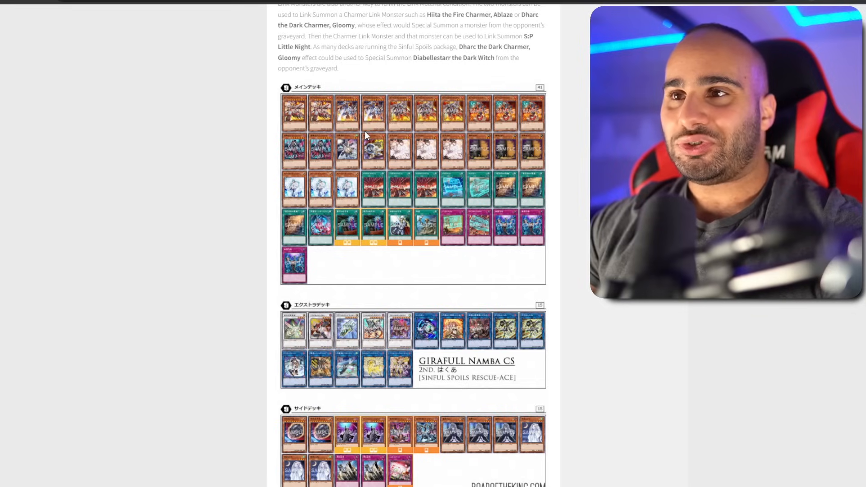
{"action": "mouse_move", "coordinate": [354, 154]}
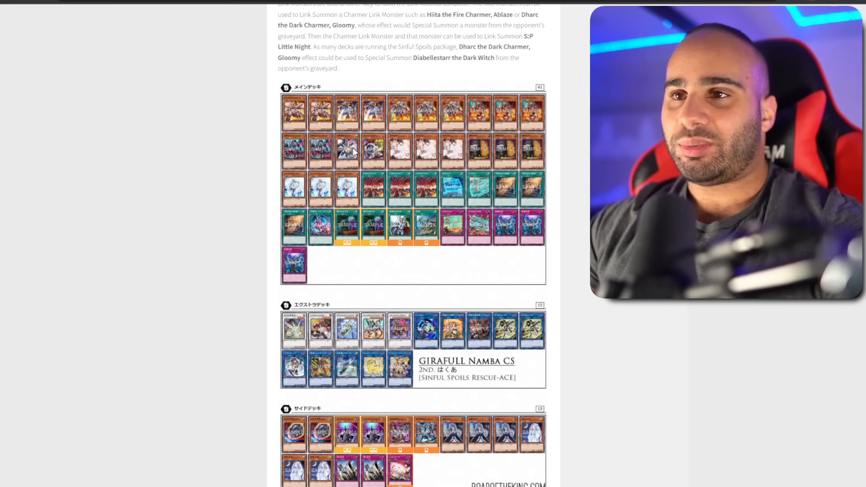
{"action": "mouse_move", "coordinate": [374, 159]}
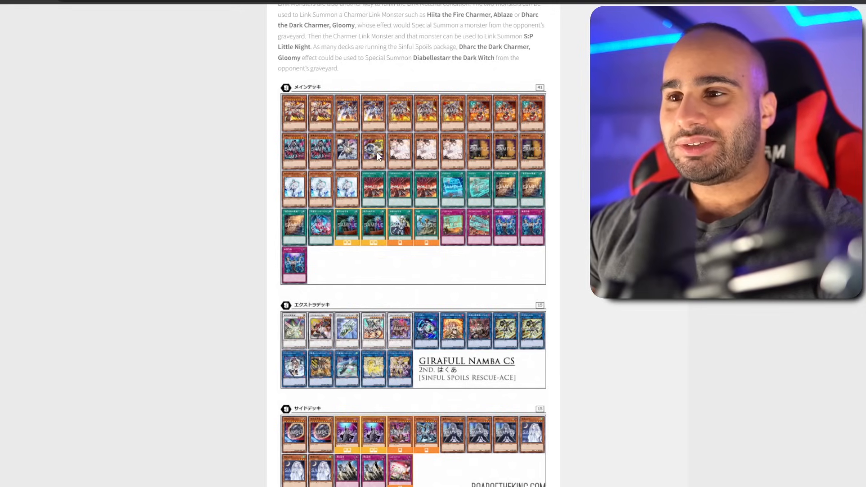
{"action": "mouse_move", "coordinate": [300, 297]}
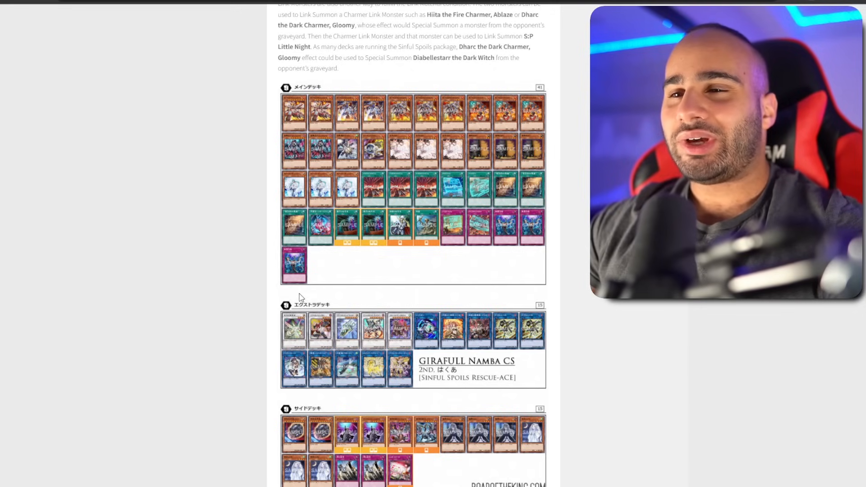
{"action": "mouse_move", "coordinate": [352, 264]}
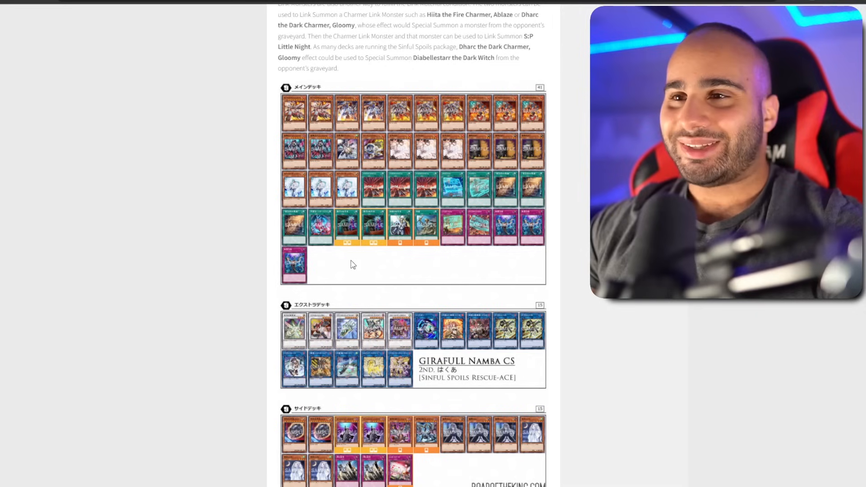
{"action": "mouse_move", "coordinate": [389, 285]}
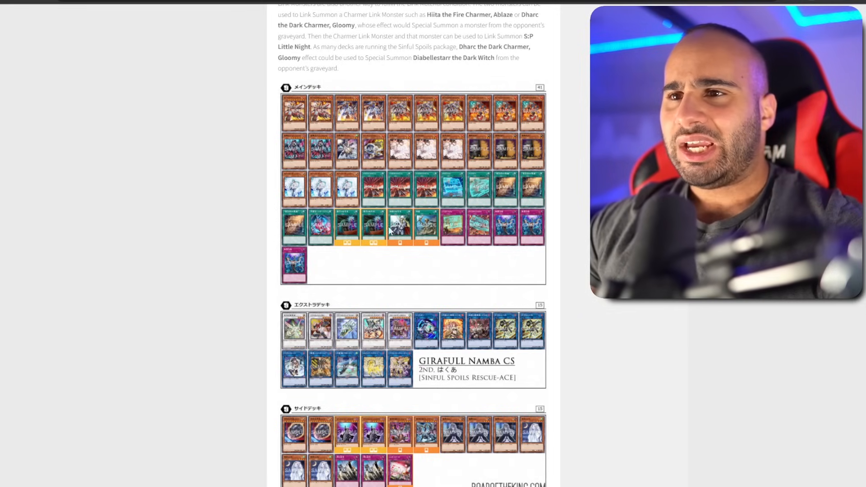
{"action": "mouse_move", "coordinate": [469, 172]}
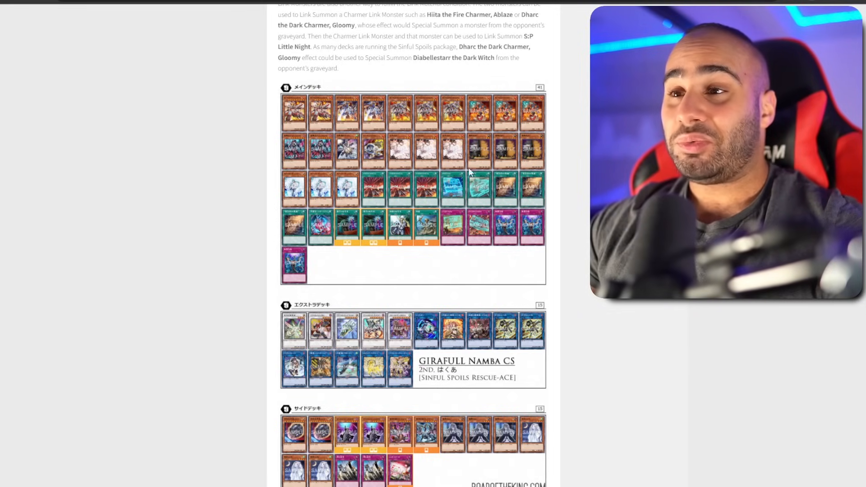
{"action": "mouse_move", "coordinate": [514, 268]}
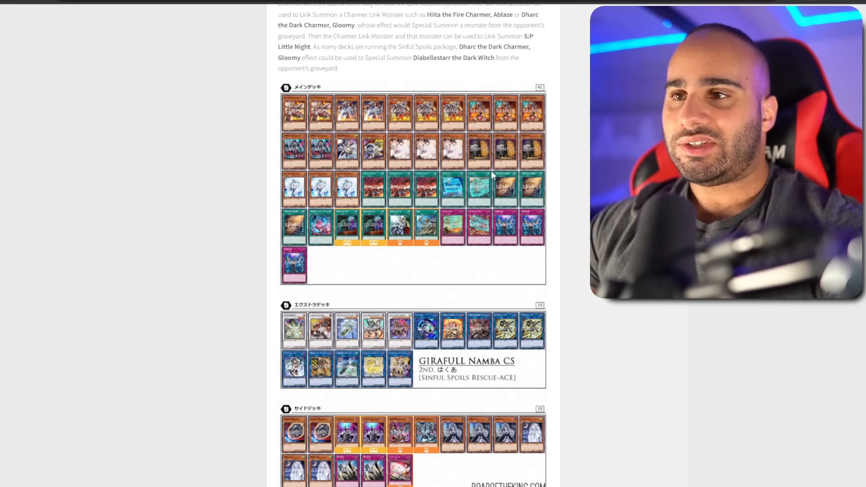
{"action": "mouse_move", "coordinate": [507, 269]}
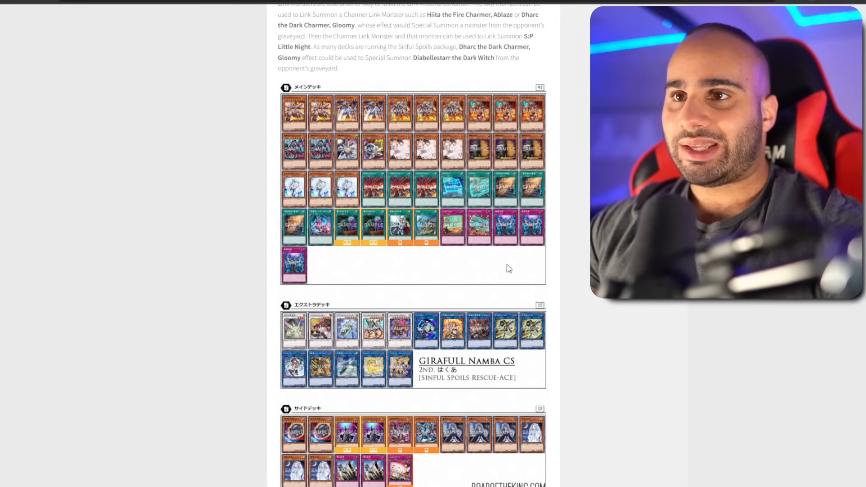
{"action": "mouse_move", "coordinate": [378, 156]}
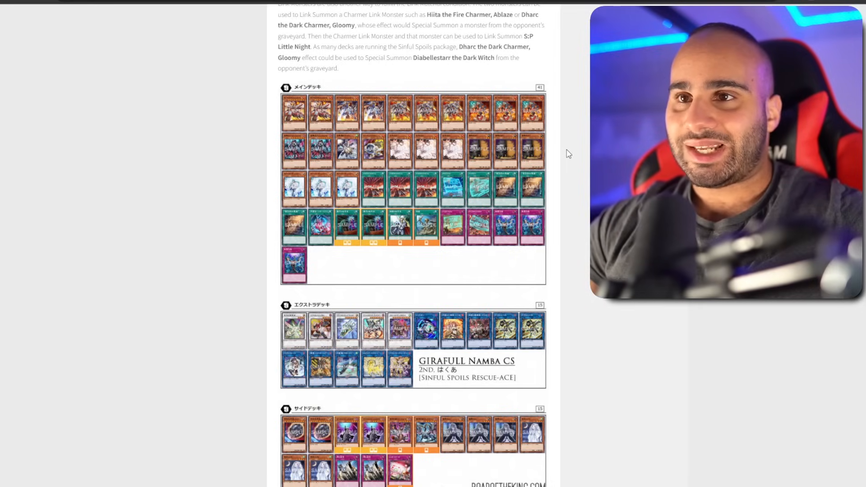
{"action": "mouse_move", "coordinate": [534, 138]}
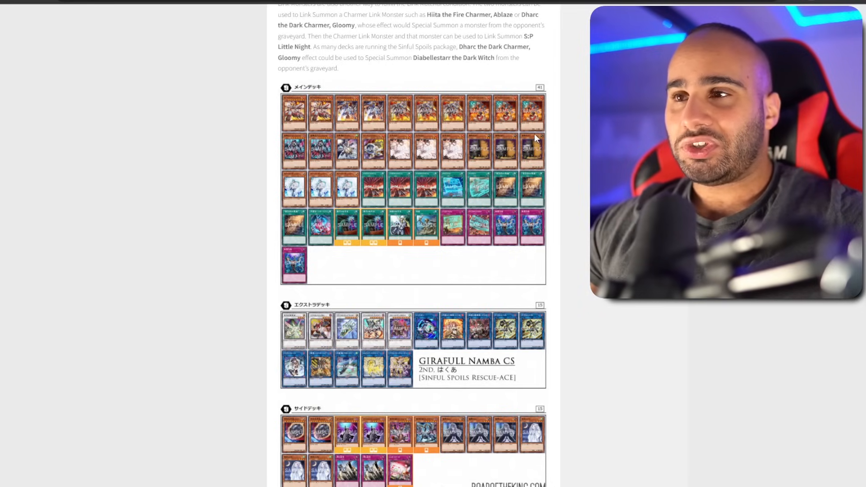
{"action": "mouse_move", "coordinate": [522, 188]}
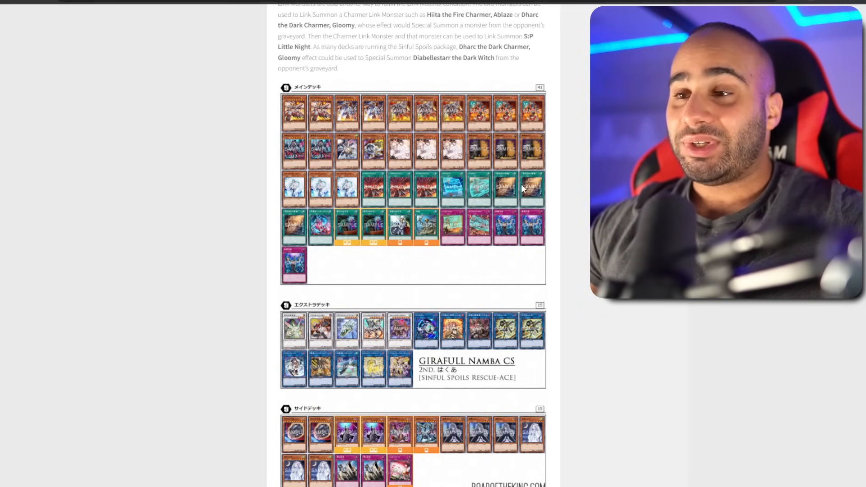
{"action": "mouse_move", "coordinate": [514, 196]}
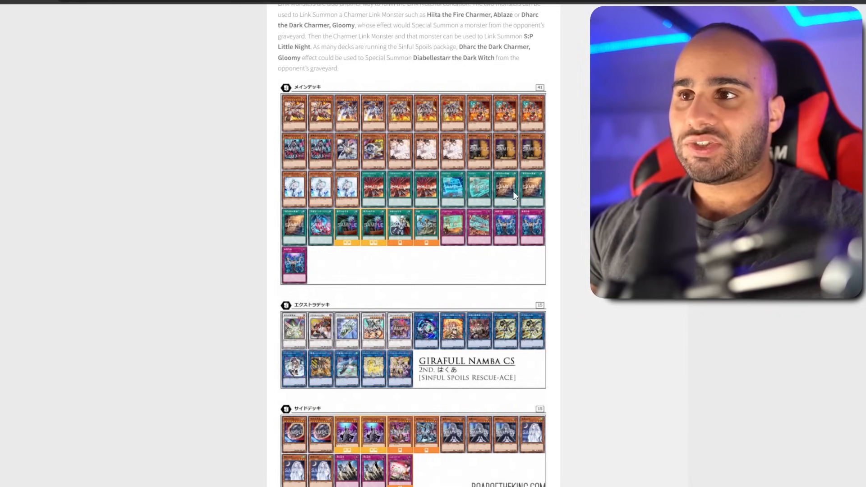
{"action": "mouse_move", "coordinate": [541, 192]}
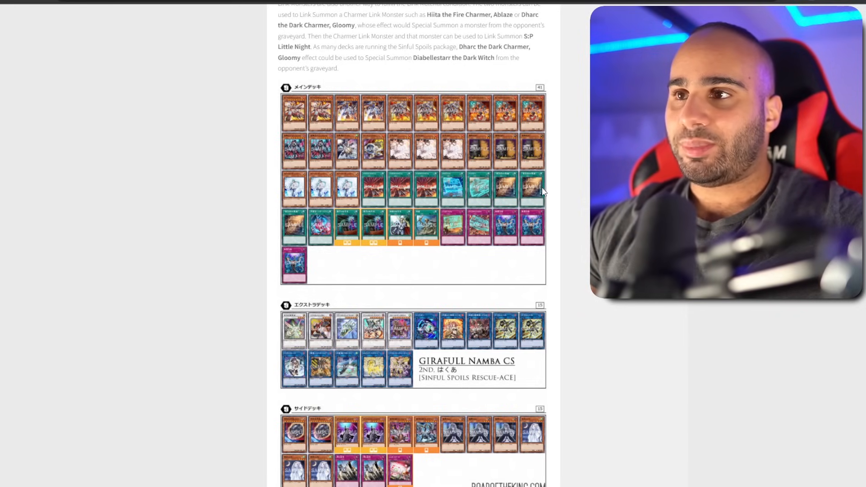
{"action": "mouse_move", "coordinate": [325, 161]}
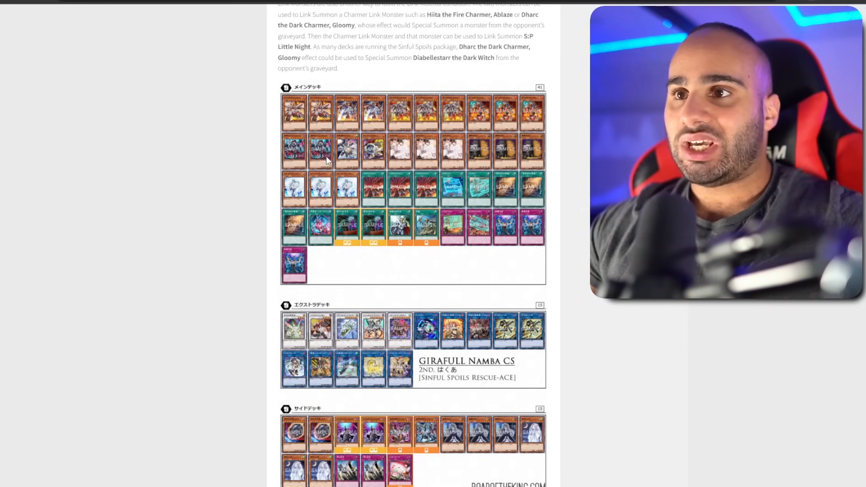
{"action": "mouse_move", "coordinate": [340, 254]}
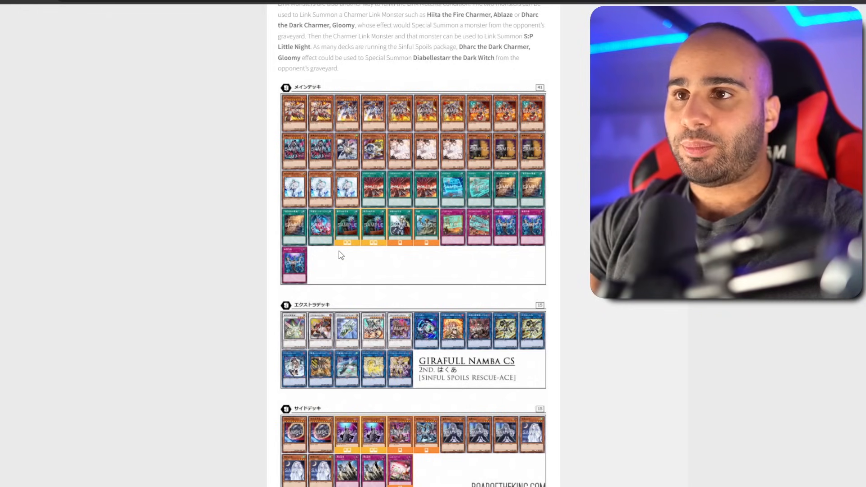
{"action": "mouse_move", "coordinate": [367, 157]}
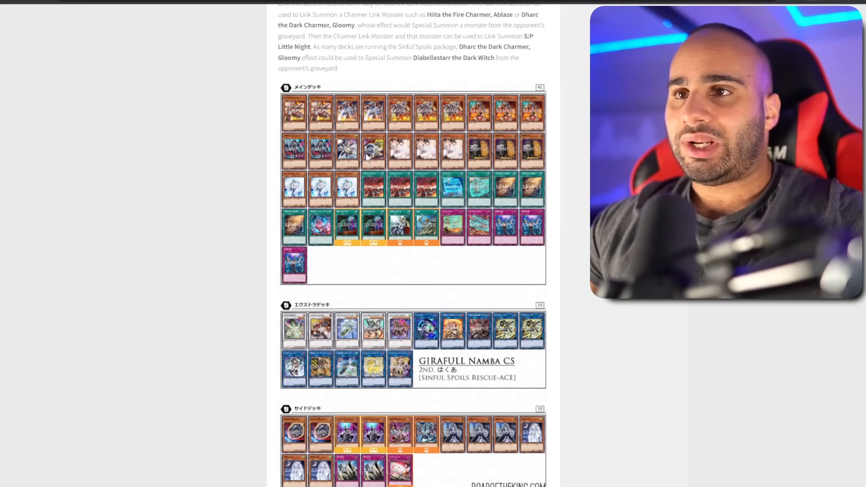
{"action": "mouse_move", "coordinate": [433, 279]}
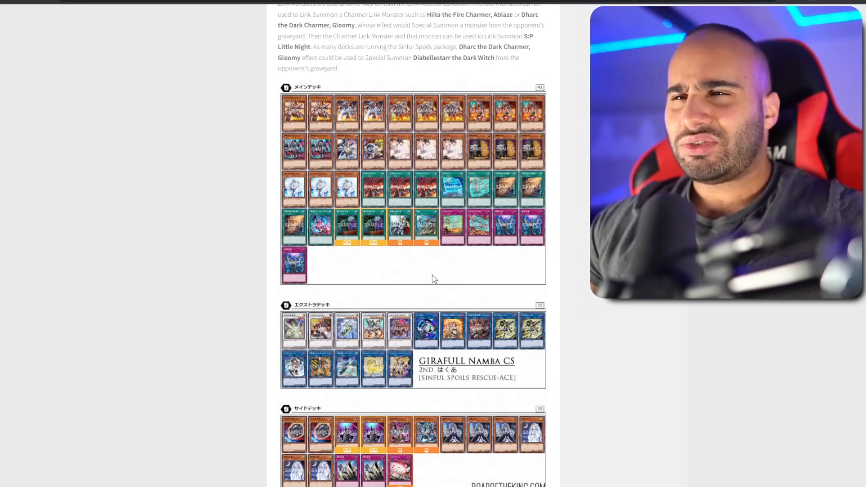
{"action": "mouse_move", "coordinate": [435, 272]}
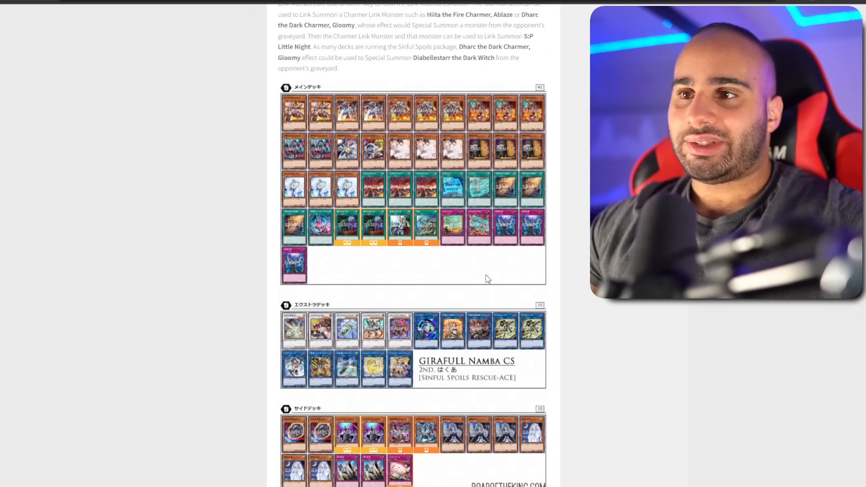
Step: Reach Muqingzi's 17–32nd place Qingdao Tearlaments report and main decklist
{"action": "scroll", "scroll_direction": "down", "scroll_amount": 3}
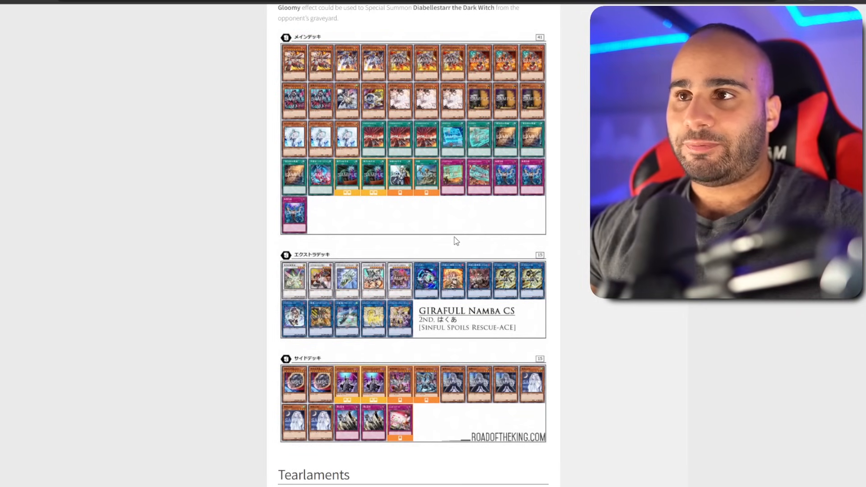
{"action": "mouse_move", "coordinate": [520, 236]}
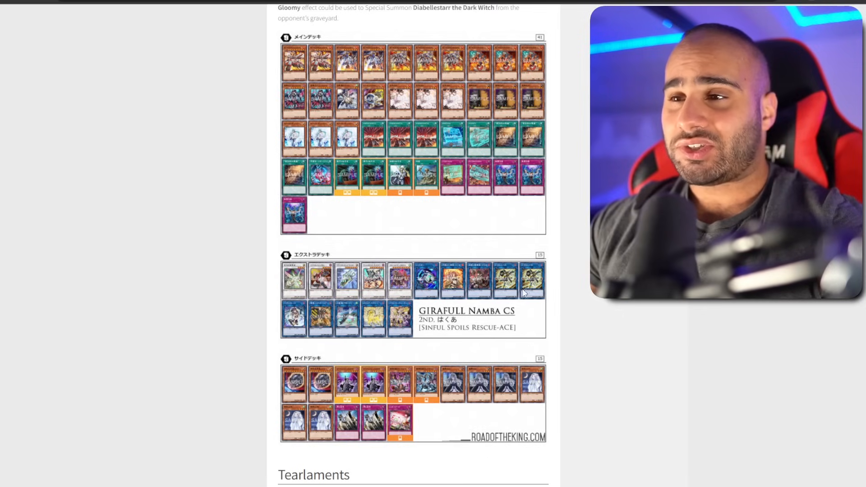
{"action": "mouse_move", "coordinate": [541, 292]}
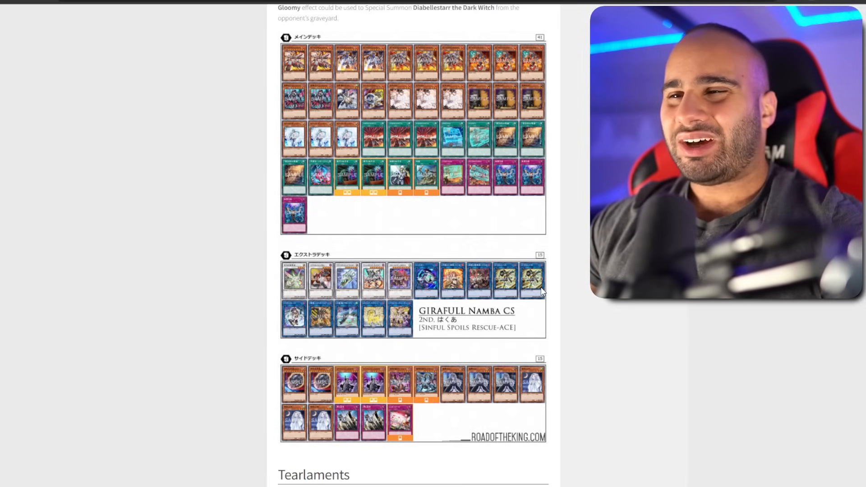
{"action": "mouse_move", "coordinate": [528, 305]}
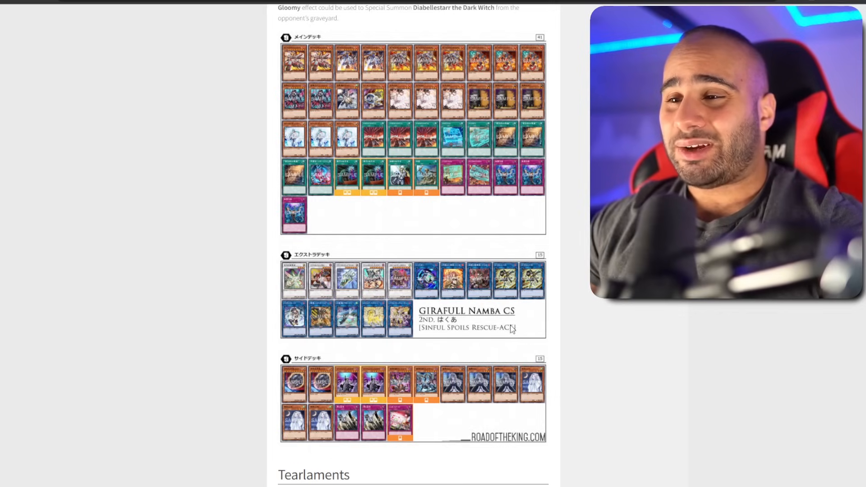
{"action": "mouse_move", "coordinate": [499, 115]}
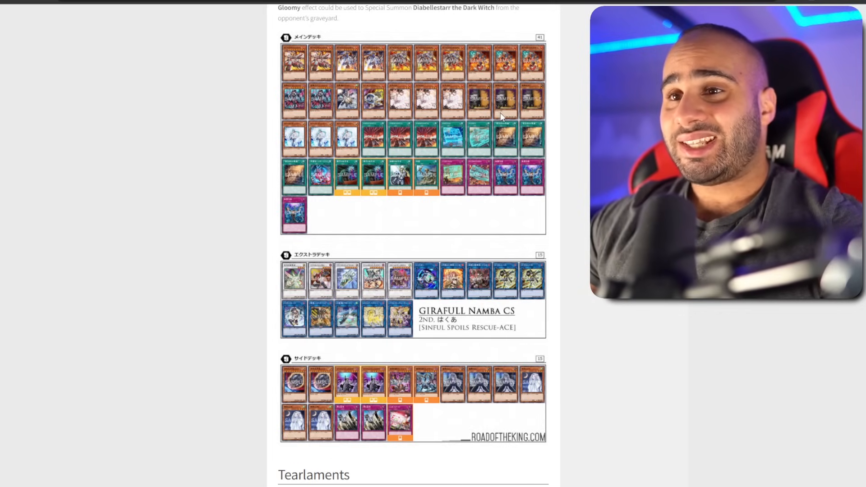
{"action": "mouse_move", "coordinate": [447, 138]}
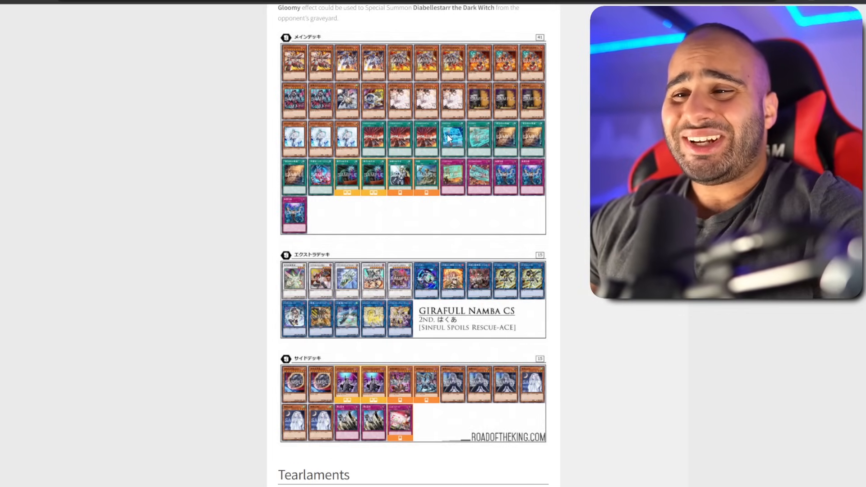
{"action": "mouse_move", "coordinate": [322, 379]}
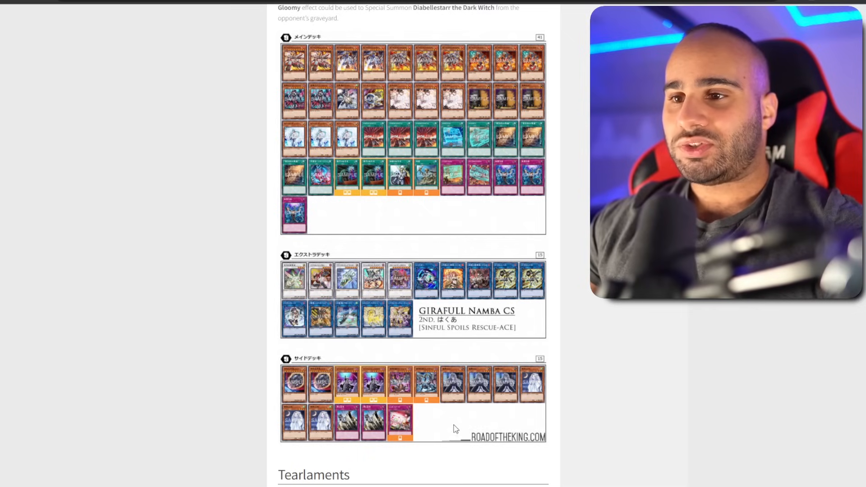
{"action": "mouse_move", "coordinate": [570, 352]}
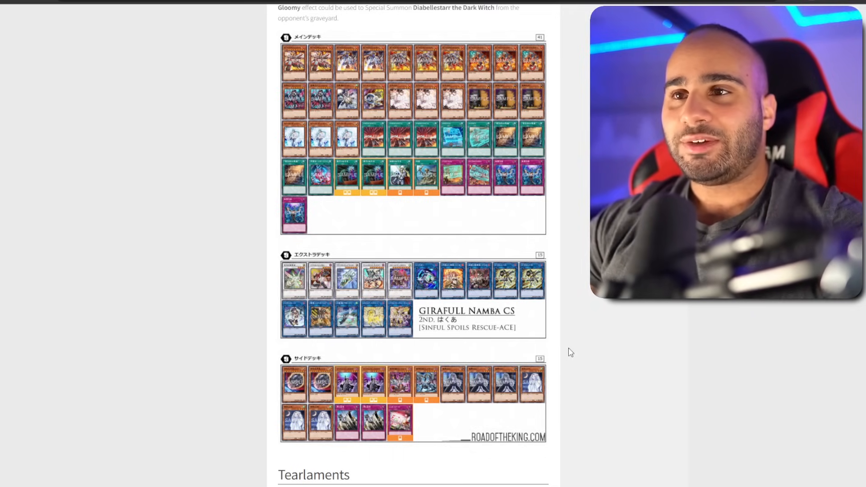
{"action": "mouse_move", "coordinate": [574, 339]}
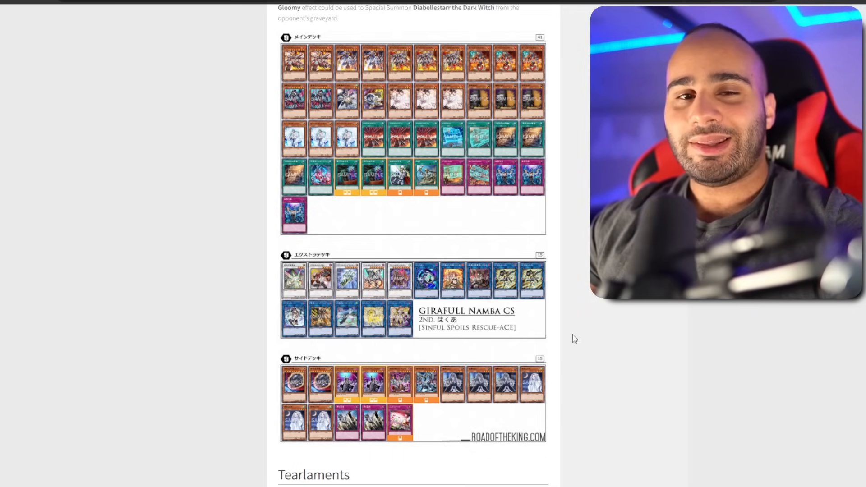
{"action": "scroll", "scroll_direction": "down", "scroll_amount": 3}
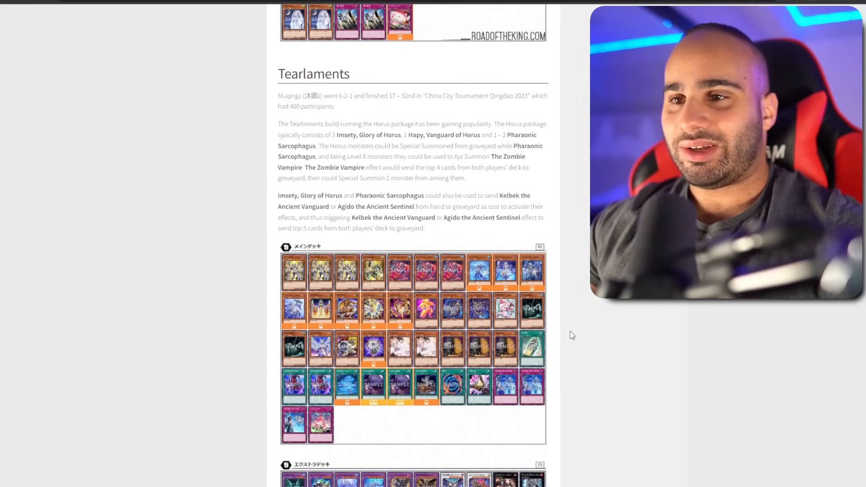
Step: View the Horus Ishizu Tearlaments main, extra and side decks, then peek at Labrynth
{"action": "scroll", "scroll_direction": "down", "scroll_amount": 3}
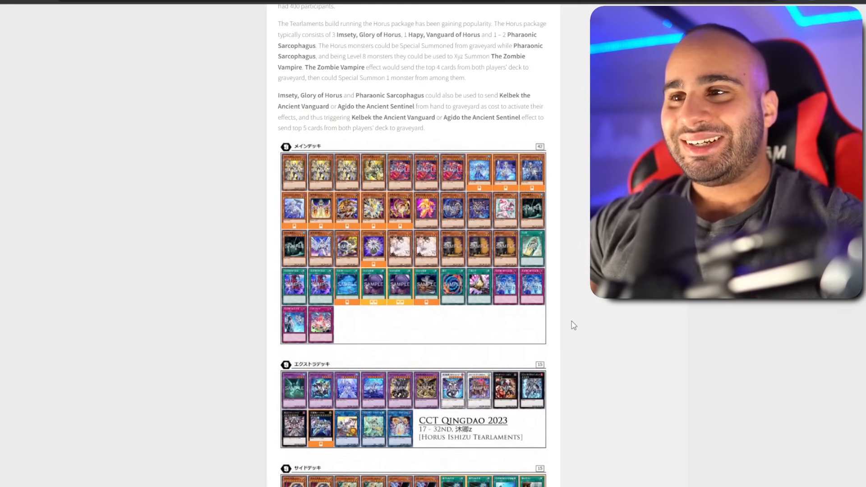
{"action": "mouse_move", "coordinate": [593, 315]}
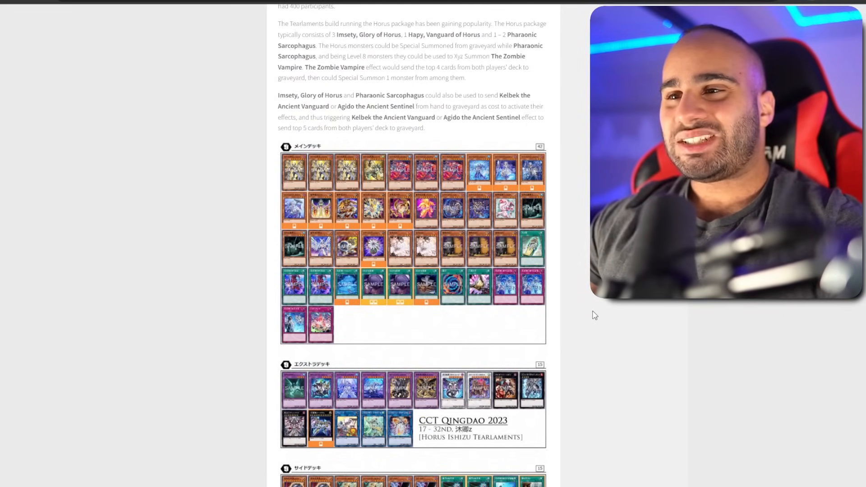
{"action": "scroll", "scroll_direction": "down", "scroll_amount": 3}
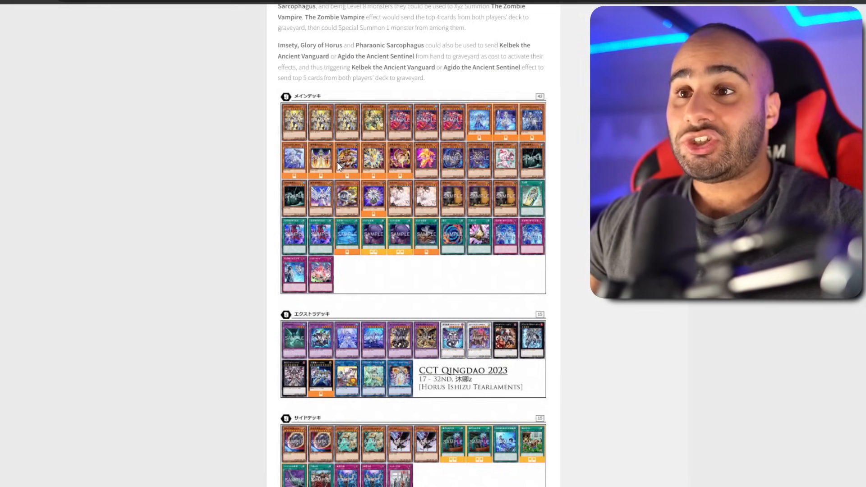
{"action": "mouse_move", "coordinate": [402, 159]}
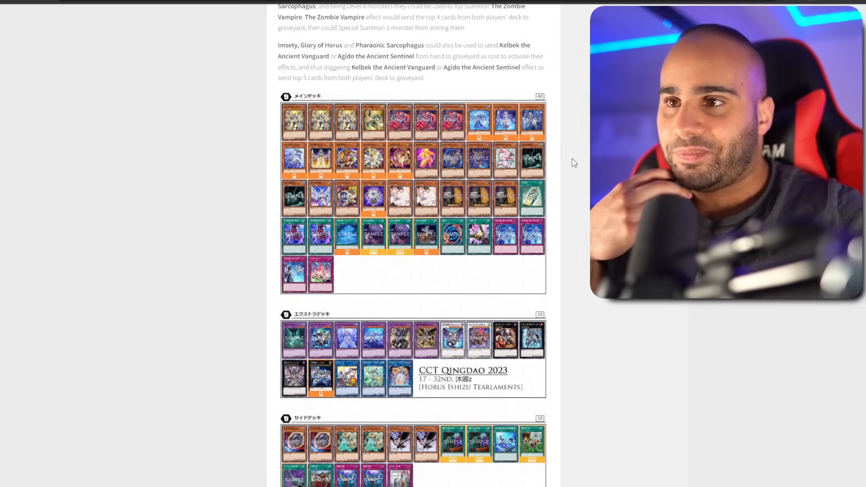
{"action": "mouse_move", "coordinate": [334, 125]}
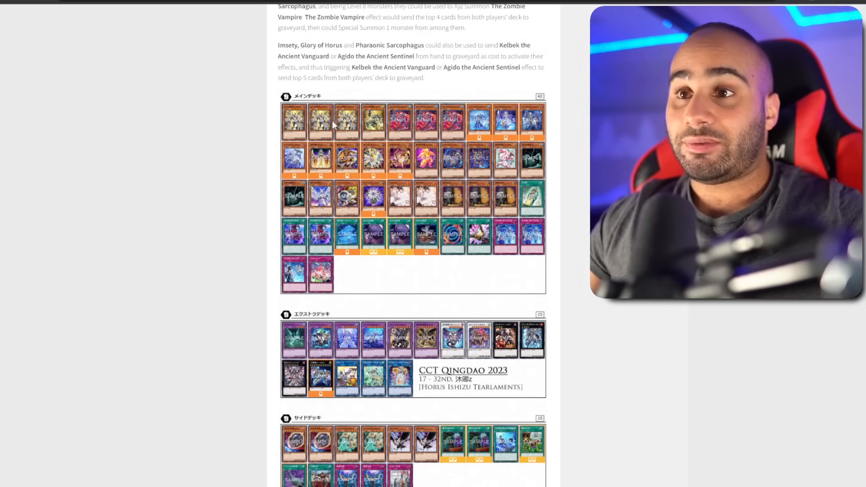
{"action": "mouse_move", "coordinate": [579, 178]}
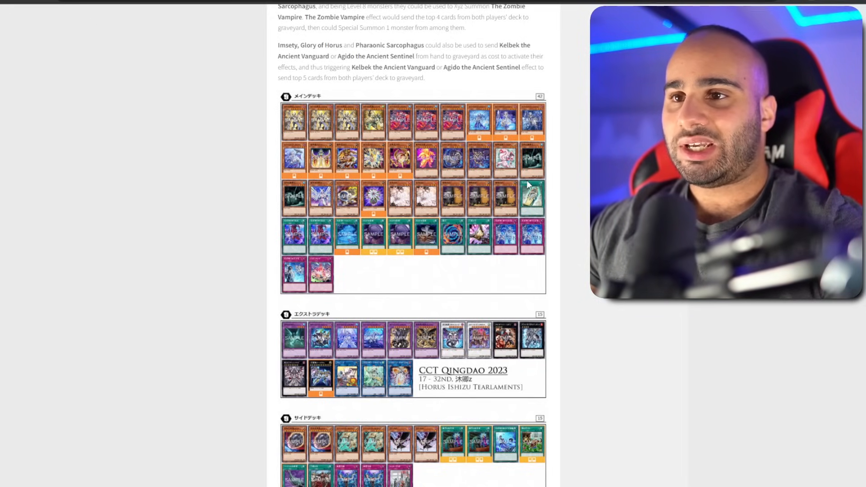
{"action": "scroll", "scroll_direction": "down", "scroll_amount": 3}
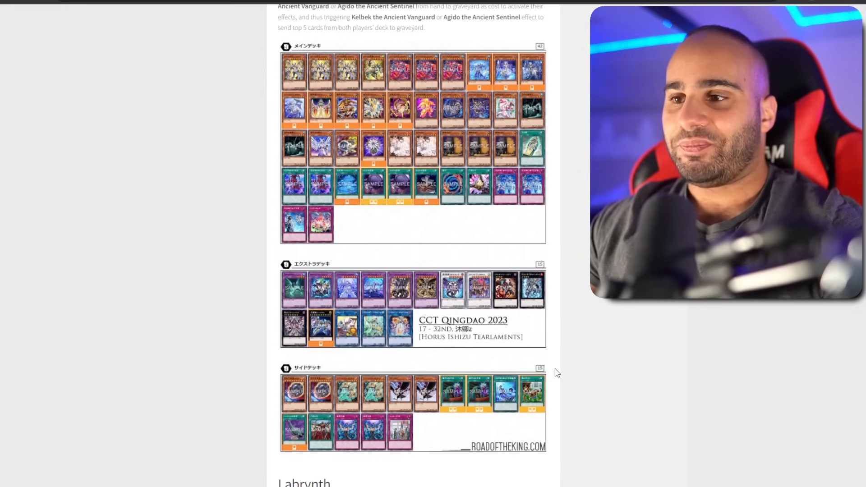
{"action": "scroll", "scroll_direction": "down", "scroll_amount": 3}
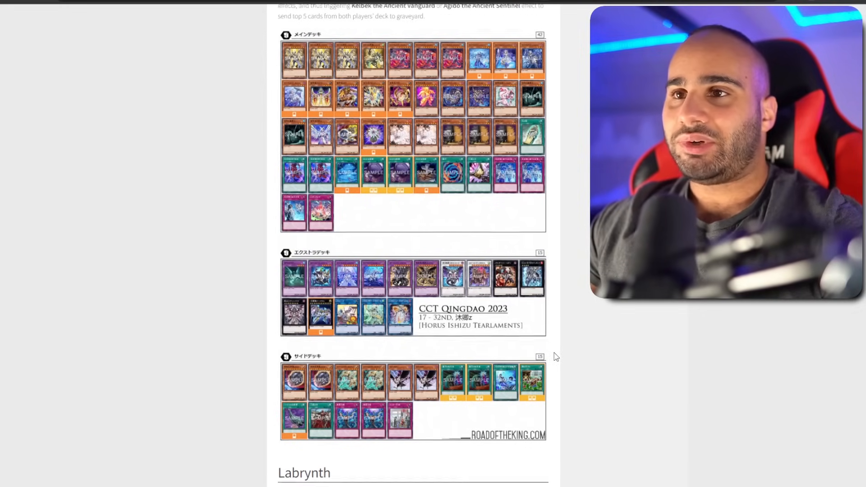
{"action": "scroll", "scroll_direction": "down", "scroll_amount": 3}
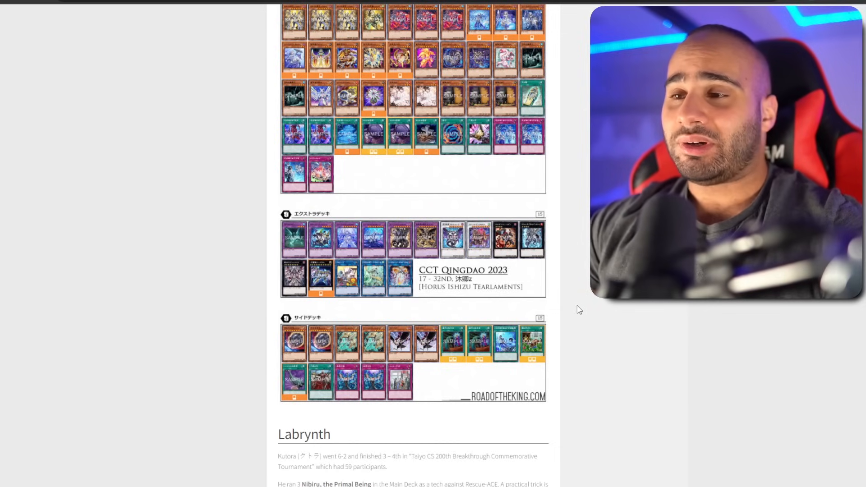
{"action": "scroll", "scroll_direction": "down", "scroll_amount": 3}
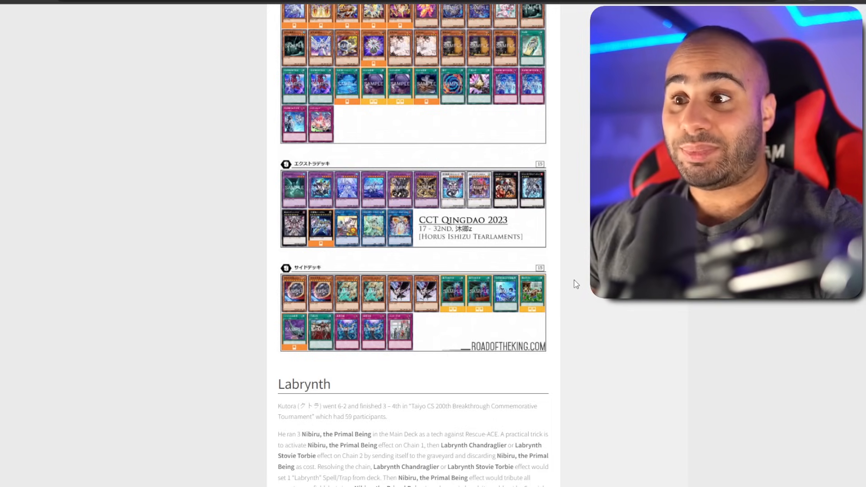
{"action": "scroll", "scroll_direction": "down", "scroll_amount": 3}
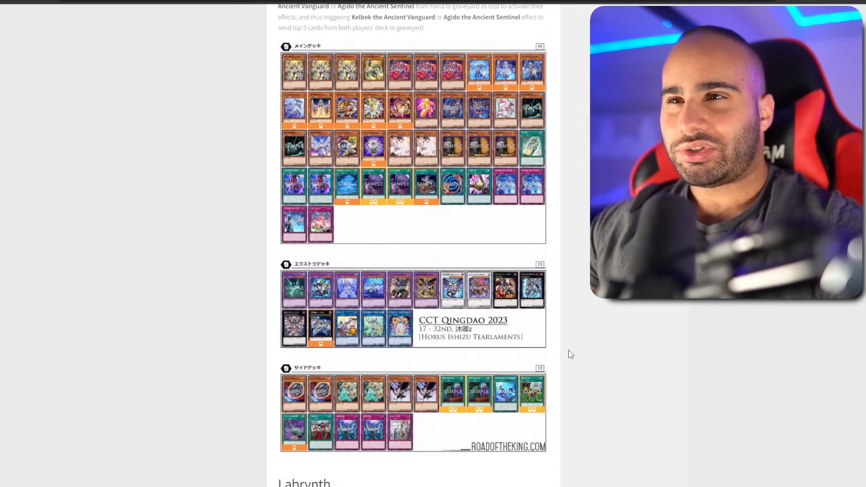
{"action": "mouse_move", "coordinate": [404, 425]}
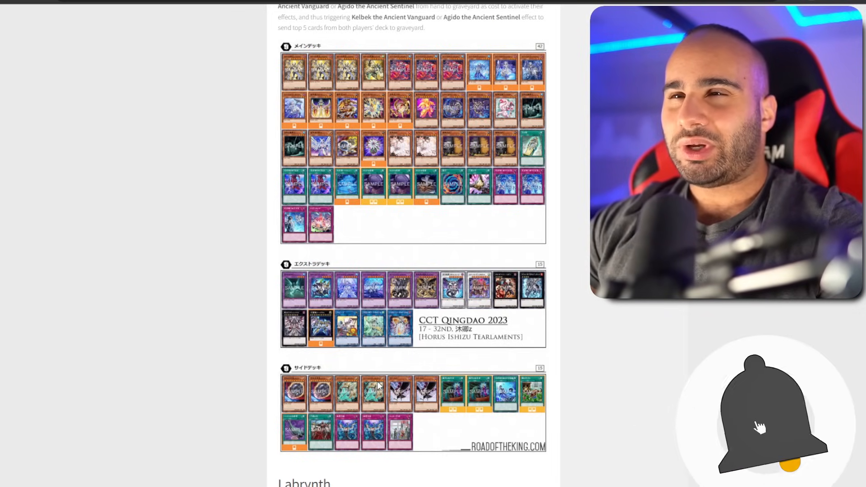
{"action": "scroll", "scroll_direction": "down", "scroll_amount": 3}
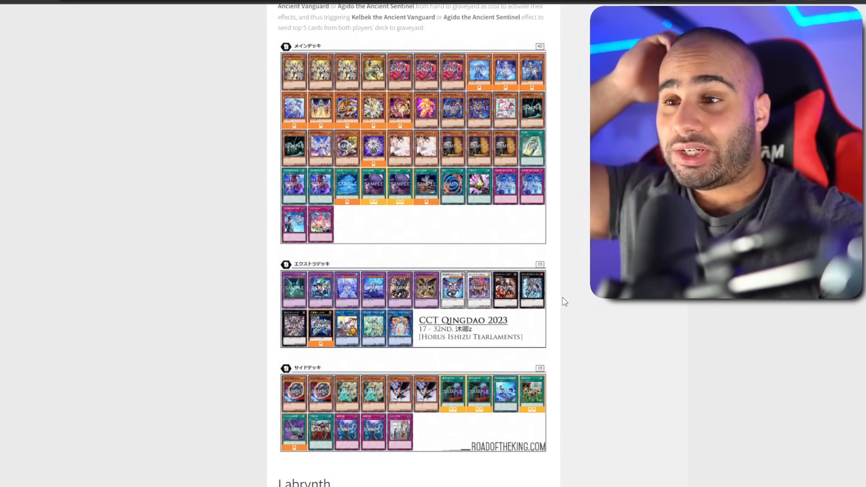
{"action": "scroll", "scroll_direction": "down", "scroll_amount": 3}
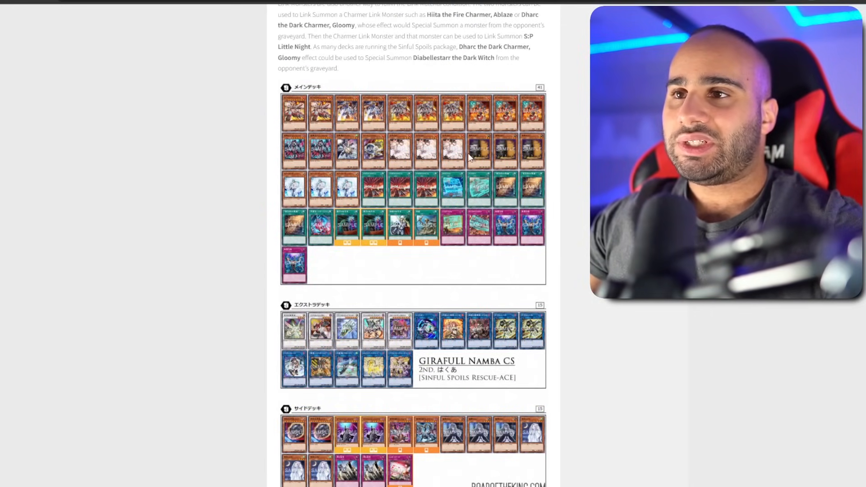
Step: Revisit the Rescue-ACE extra and side decks, then return to the Tearlaments main deck
{"action": "scroll", "scroll_direction": "down", "scroll_amount": 3}
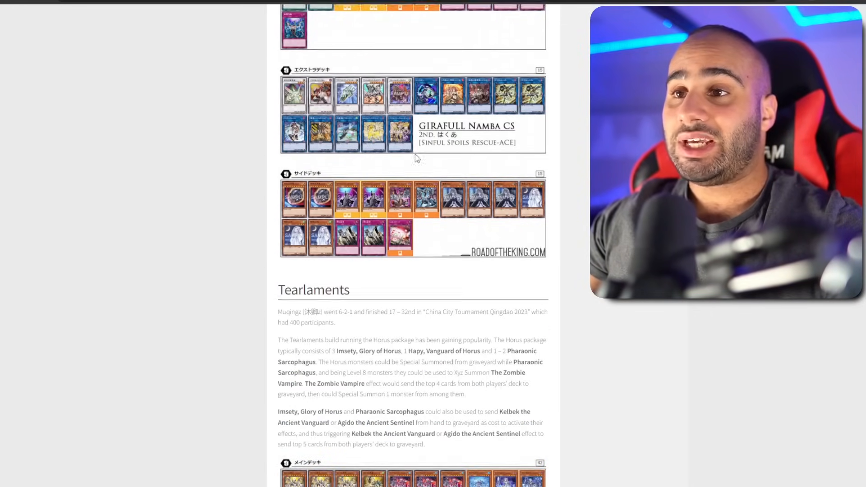
{"action": "scroll", "scroll_direction": "down", "scroll_amount": 3}
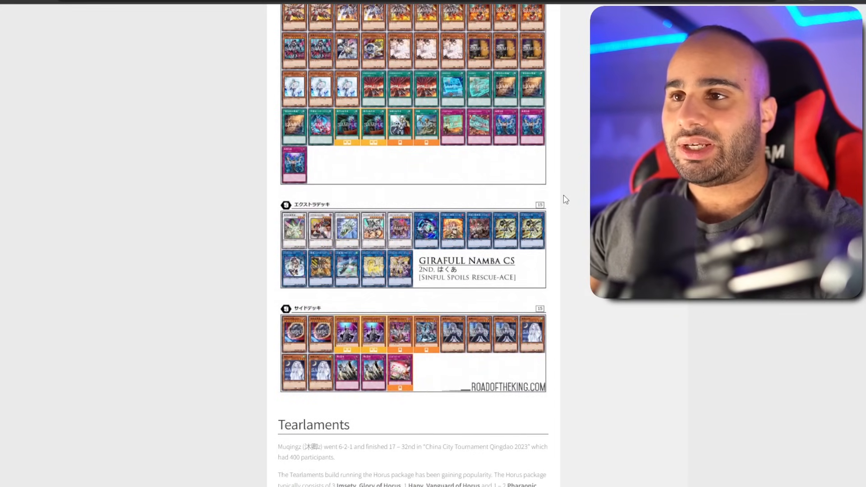
{"action": "scroll", "scroll_direction": "down", "scroll_amount": 3}
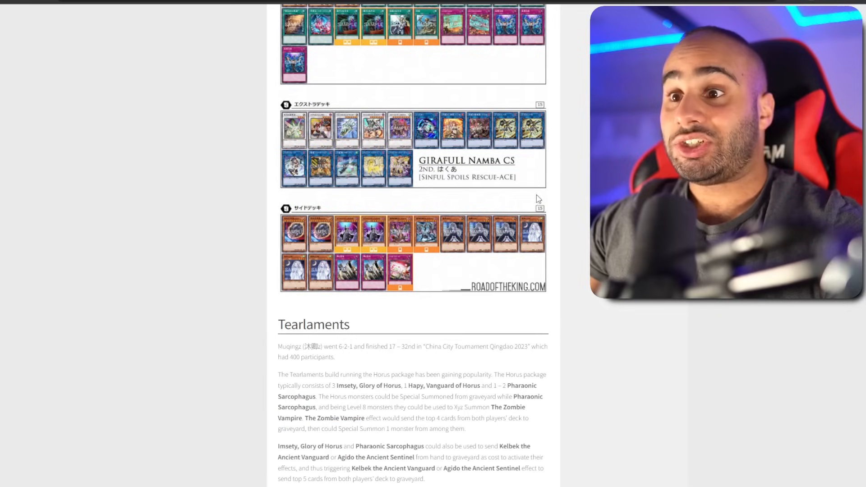
{"action": "scroll", "scroll_direction": "down", "scroll_amount": 3}
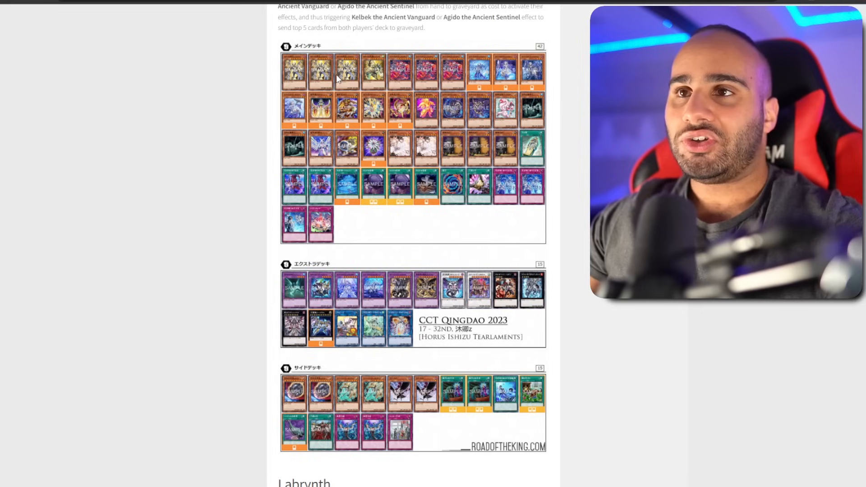
{"action": "mouse_move", "coordinate": [222, 91]}
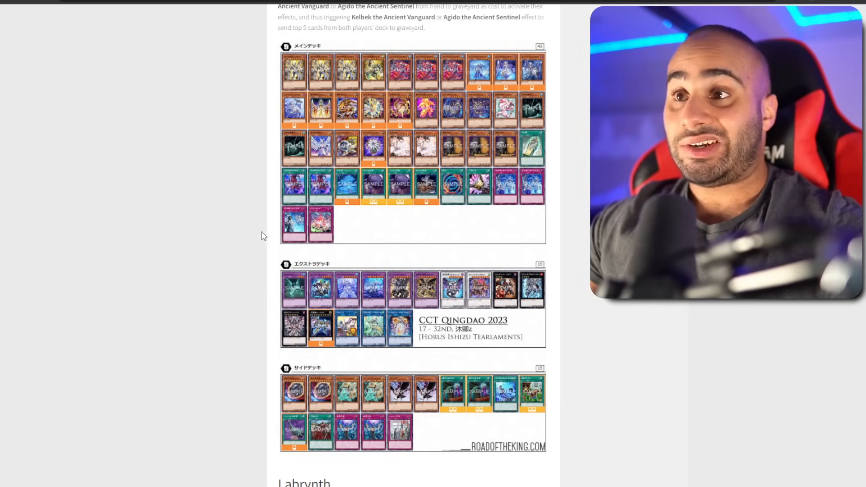
{"action": "mouse_move", "coordinate": [291, 324]}
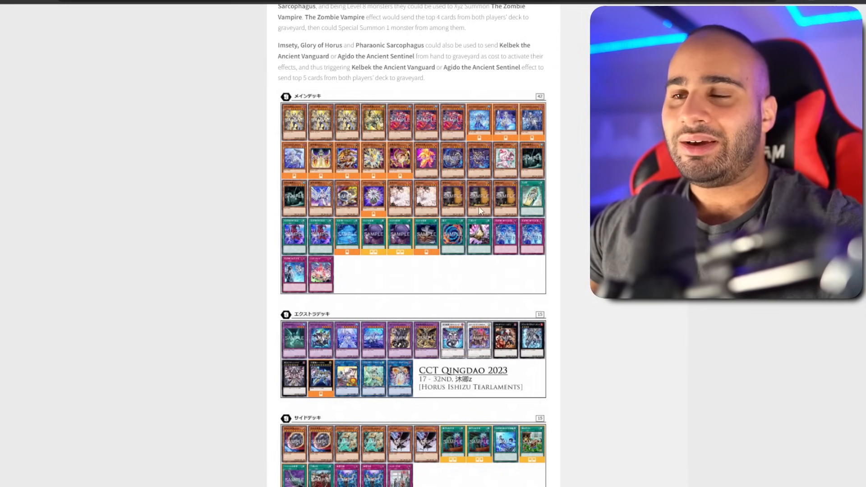
{"action": "mouse_move", "coordinate": [529, 211]}
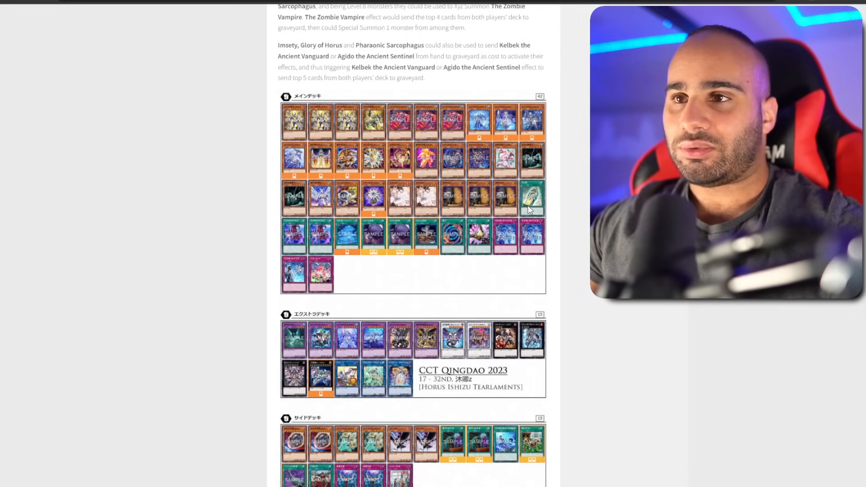
{"action": "scroll", "scroll_direction": "down", "scroll_amount": 3}
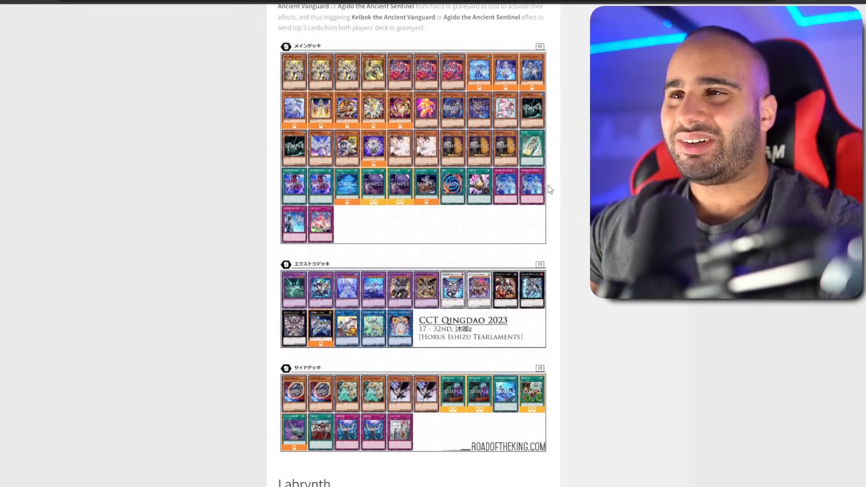
{"action": "mouse_move", "coordinate": [457, 221]}
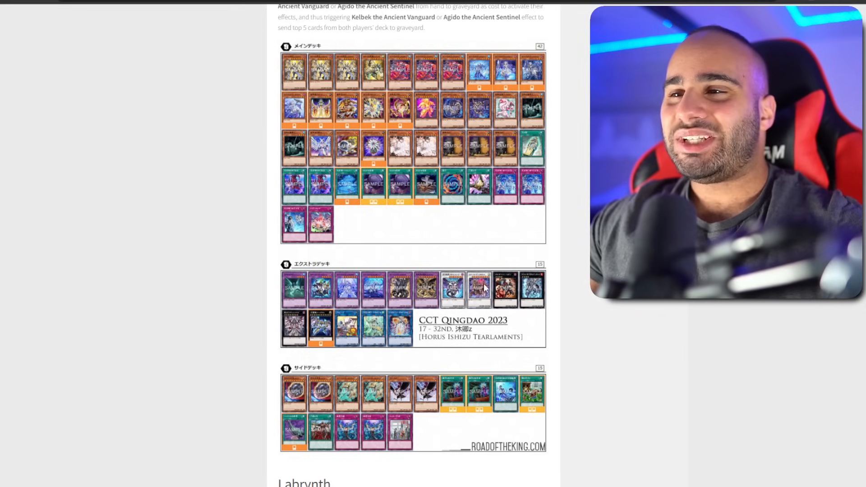
{"action": "mouse_move", "coordinate": [549, 244]}
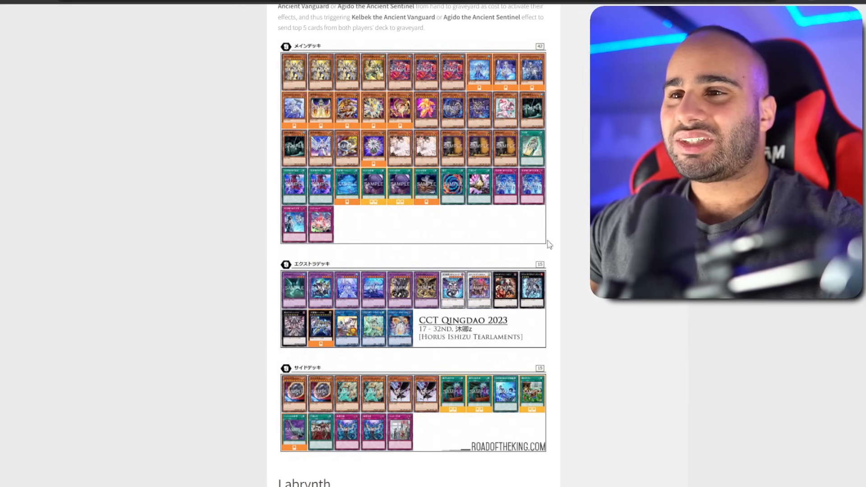
{"action": "mouse_move", "coordinate": [475, 345]}
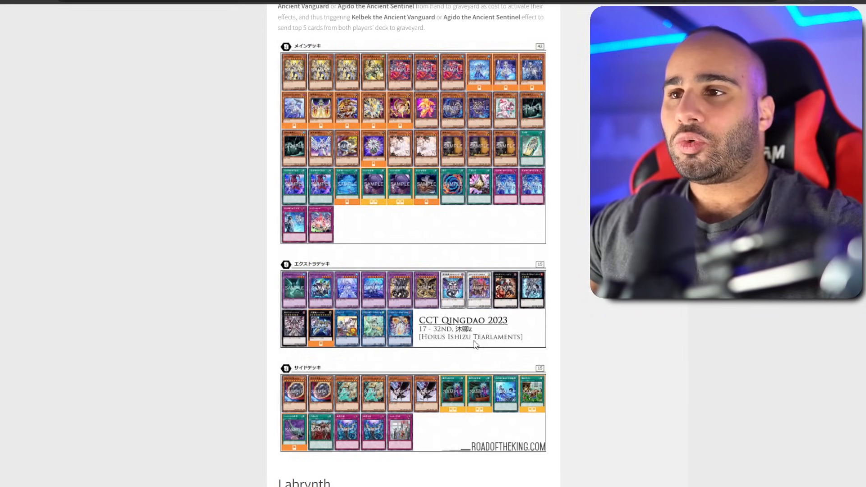
{"action": "mouse_move", "coordinate": [573, 272]}
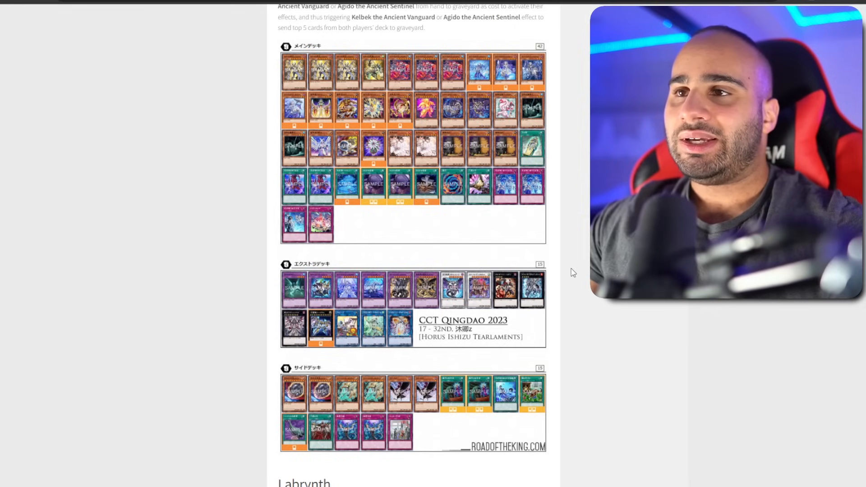
{"action": "mouse_move", "coordinate": [579, 273]}
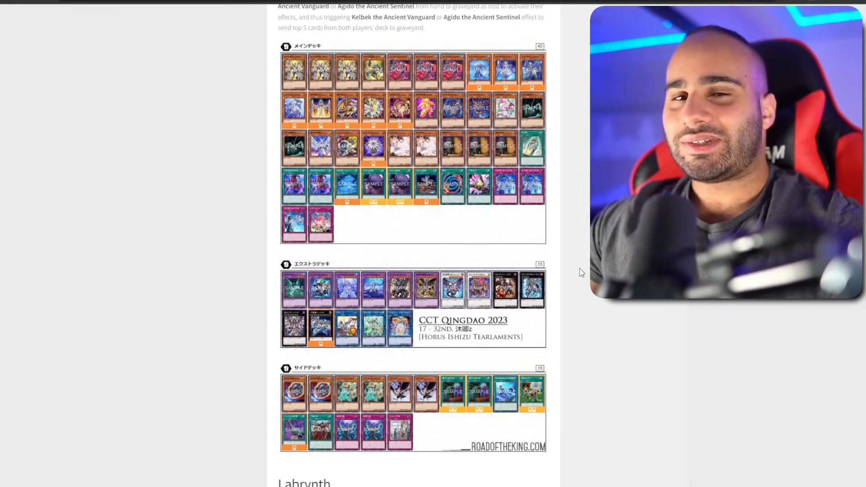
Step: Scroll past the Tearlaments deck to the Labrynth main, extra and side deck images
{"action": "scroll", "scroll_direction": "down", "scroll_amount": 3}
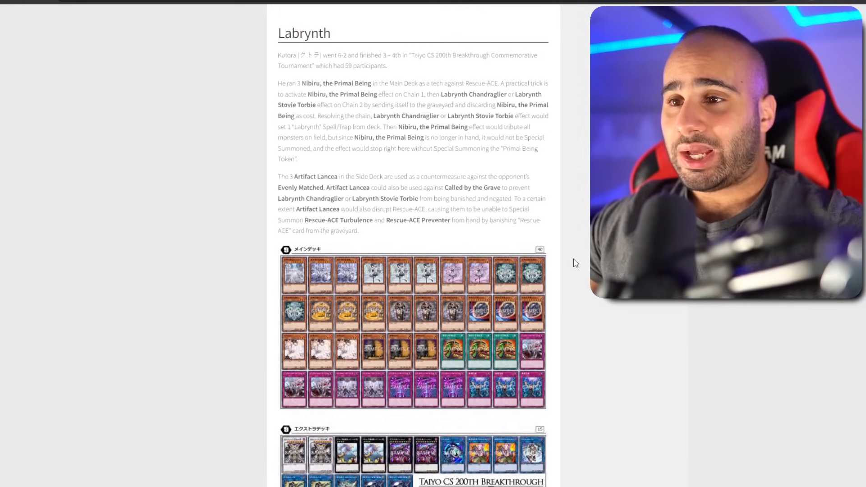
{"action": "scroll", "scroll_direction": "down", "scroll_amount": 3}
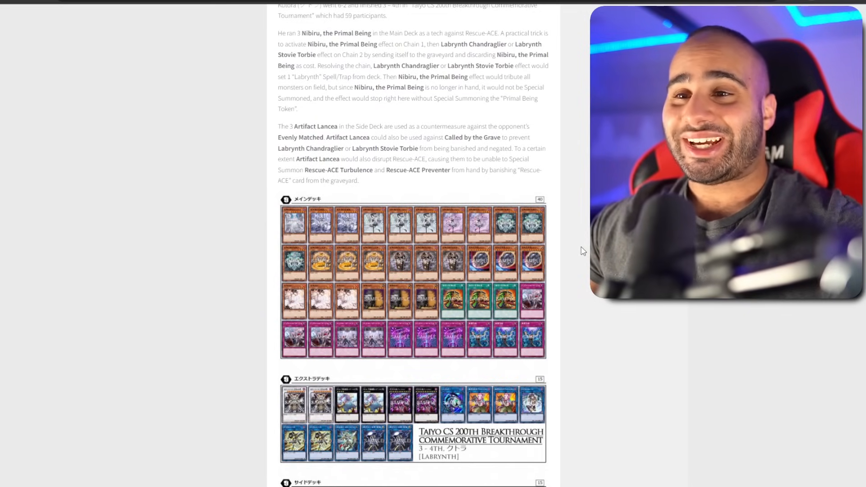
{"action": "scroll", "scroll_direction": "down", "scroll_amount": 3}
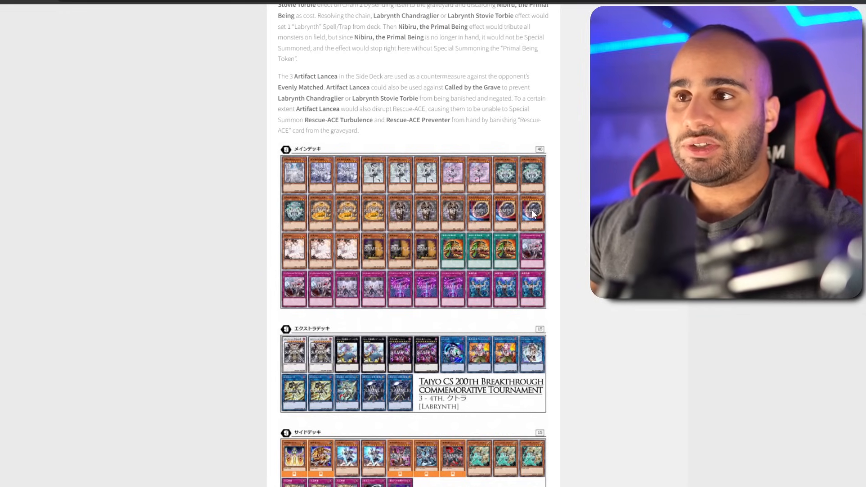
{"action": "mouse_move", "coordinate": [529, 253]}
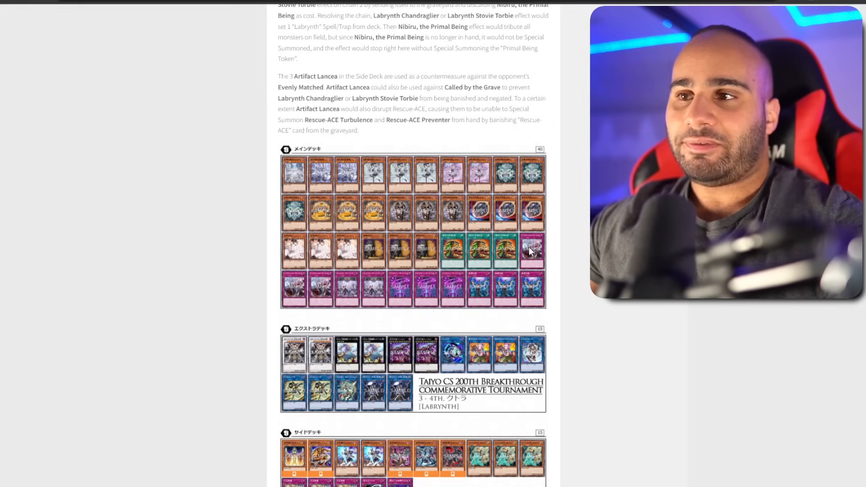
{"action": "mouse_move", "coordinate": [534, 170]}
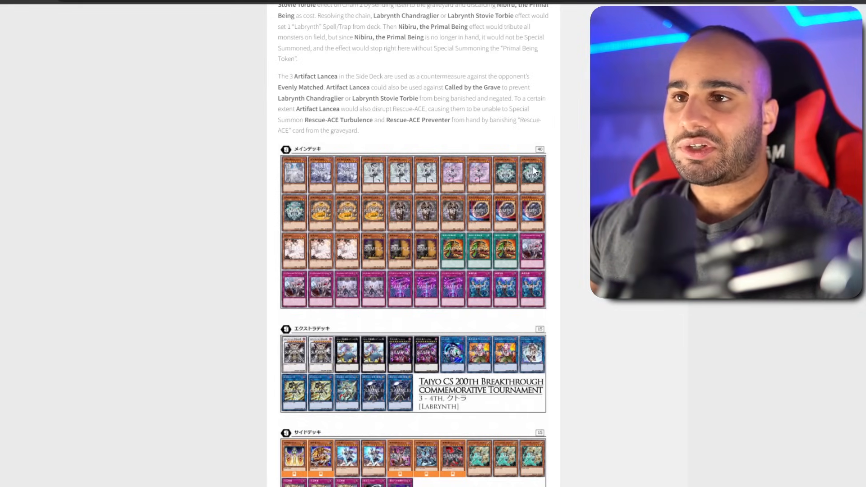
{"action": "mouse_move", "coordinate": [544, 215]}
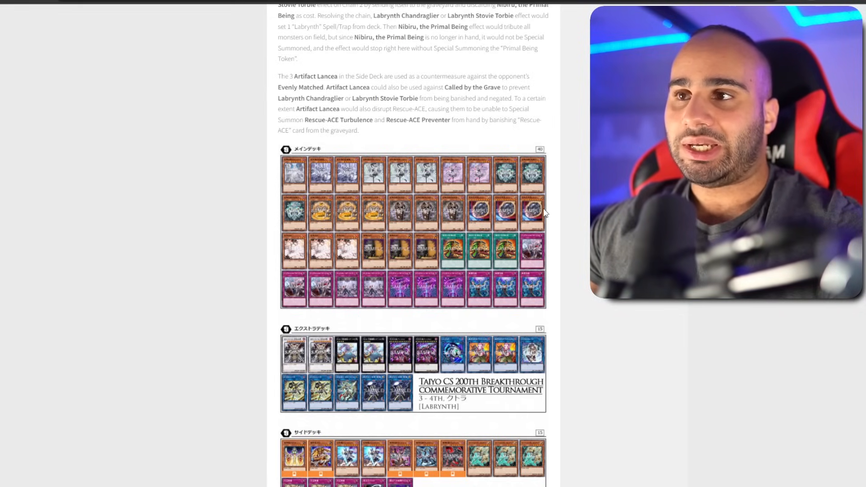
{"action": "mouse_move", "coordinate": [577, 207]}
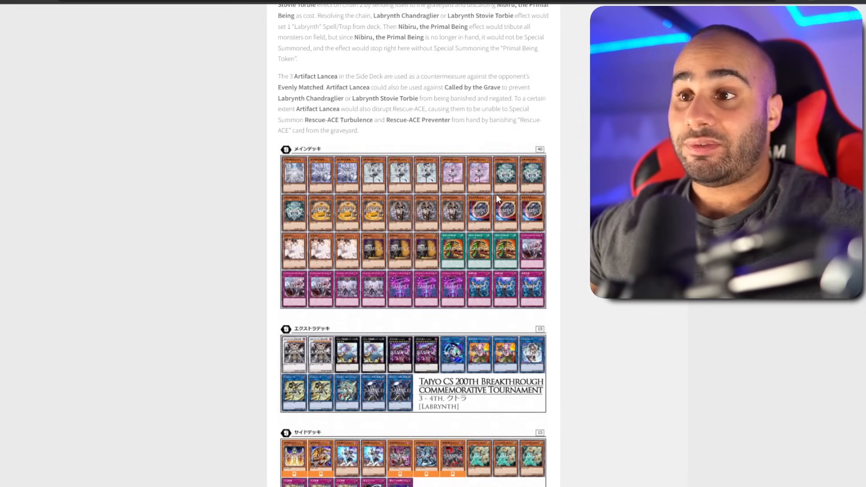
{"action": "mouse_move", "coordinate": [570, 219]}
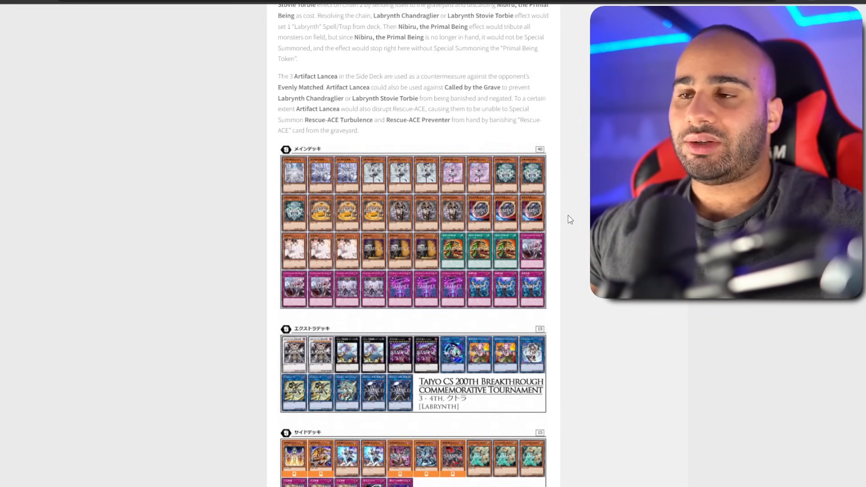
{"action": "mouse_move", "coordinate": [547, 211]}
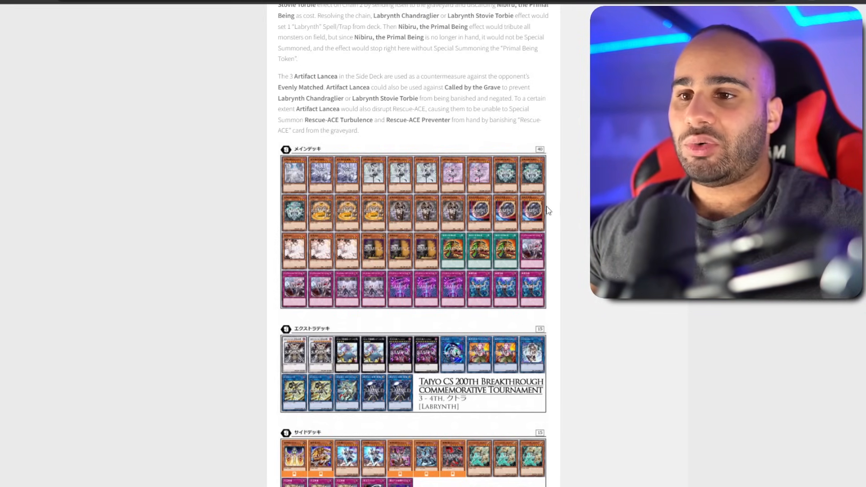
{"action": "scroll", "scroll_direction": "down", "scroll_amount": 3}
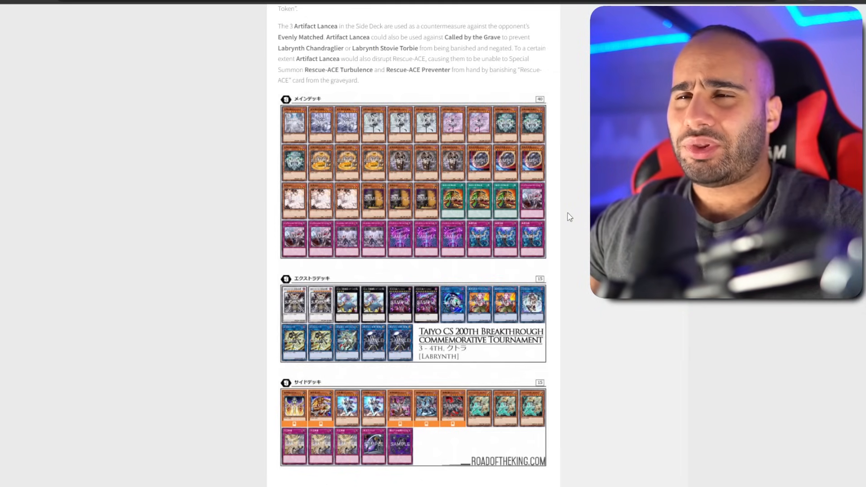
{"action": "mouse_move", "coordinate": [502, 136]}
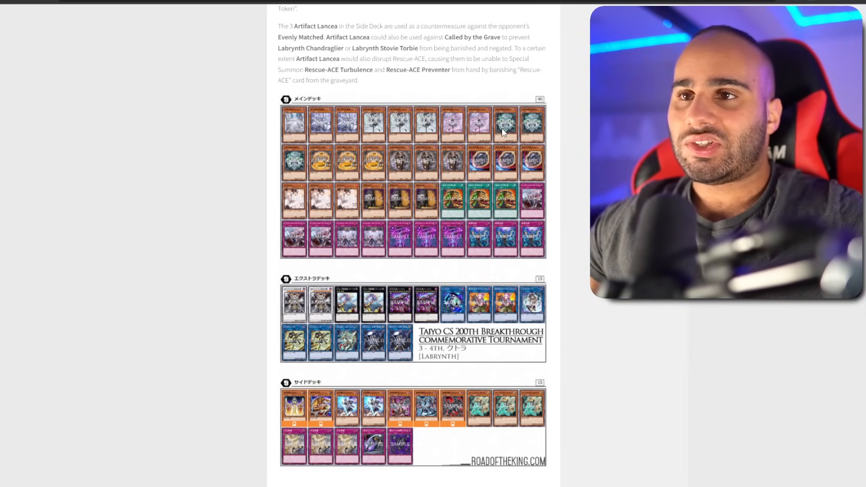
{"action": "mouse_move", "coordinate": [343, 151]}
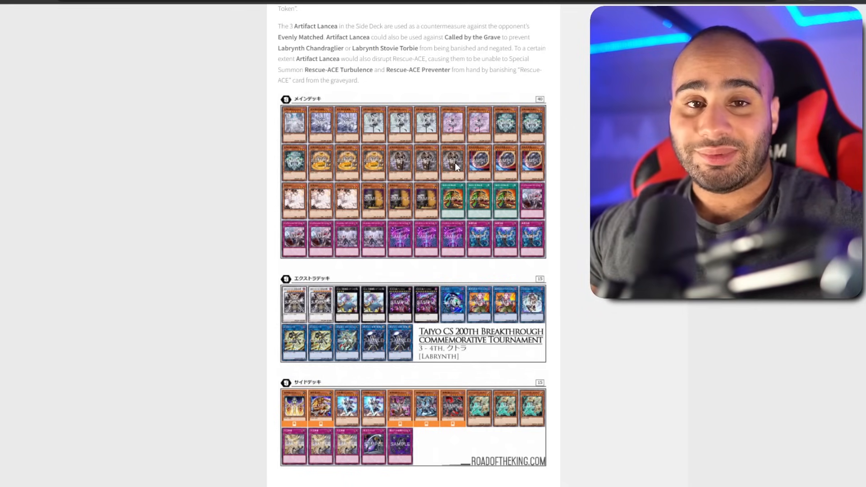
{"action": "mouse_move", "coordinate": [583, 170]}
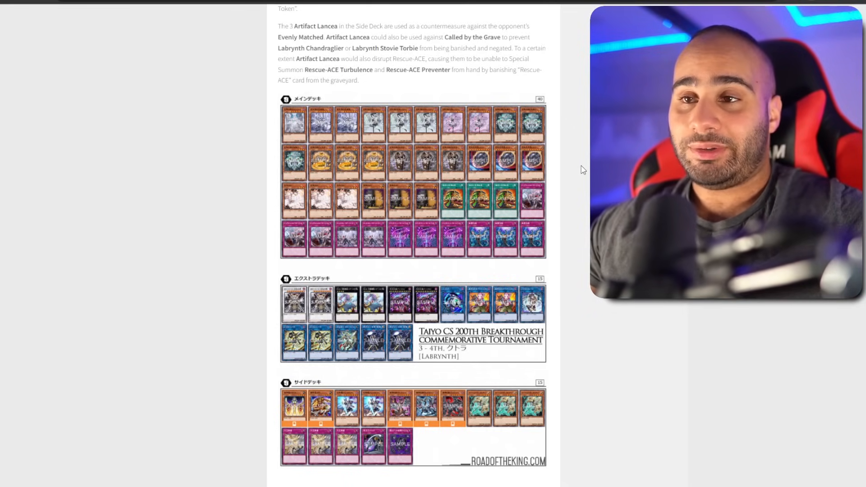
{"action": "mouse_move", "coordinate": [420, 156]}
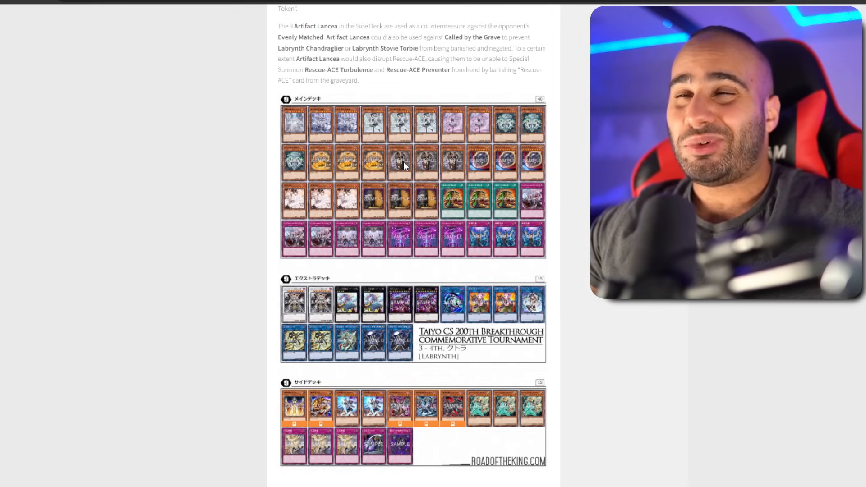
{"action": "mouse_move", "coordinate": [557, 193]}
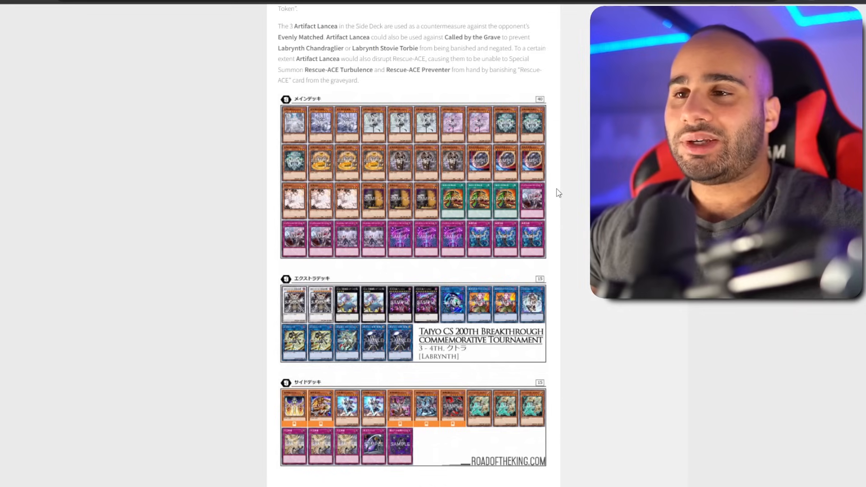
{"action": "mouse_move", "coordinate": [558, 236]}
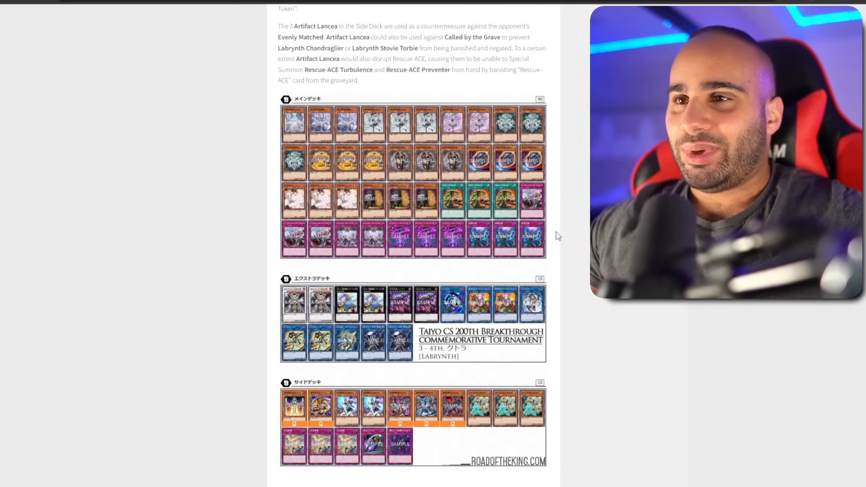
{"action": "scroll", "scroll_direction": "down", "scroll_amount": 3}
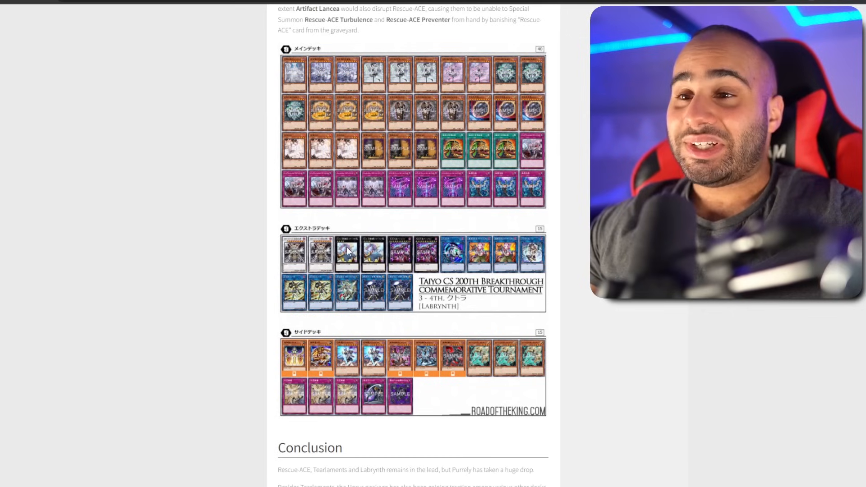
{"action": "mouse_move", "coordinate": [413, 248]}
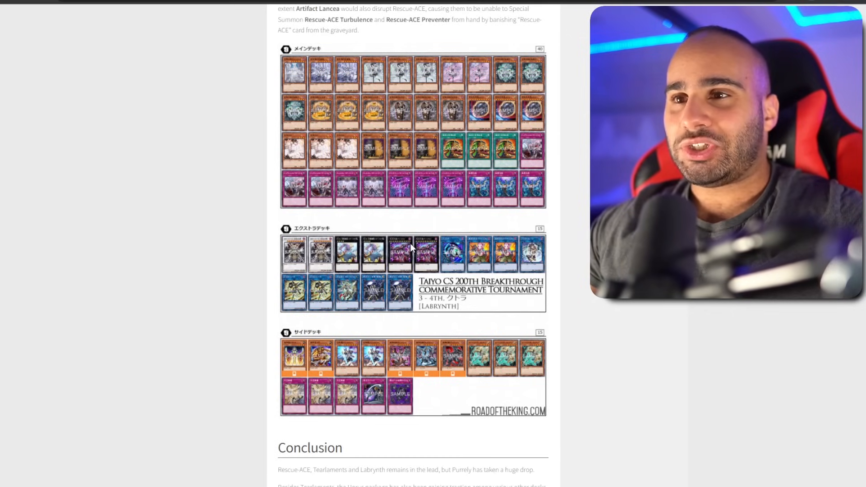
{"action": "mouse_move", "coordinate": [405, 248]}
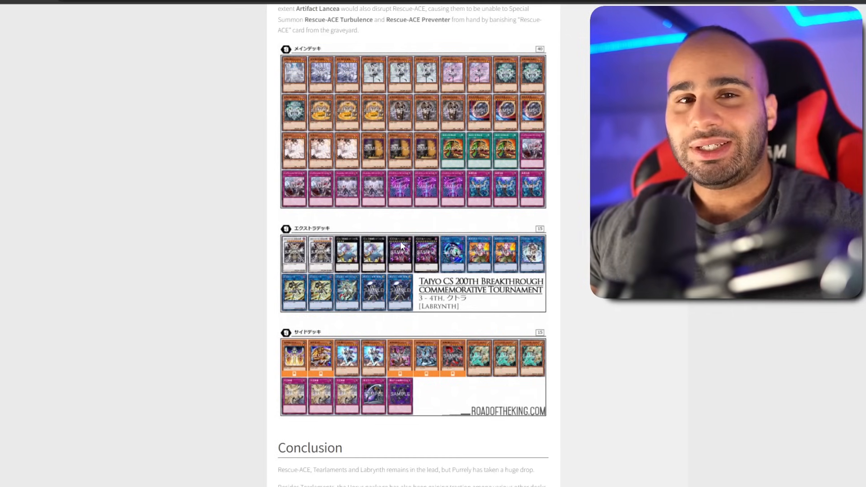
{"action": "mouse_move", "coordinate": [429, 265]}
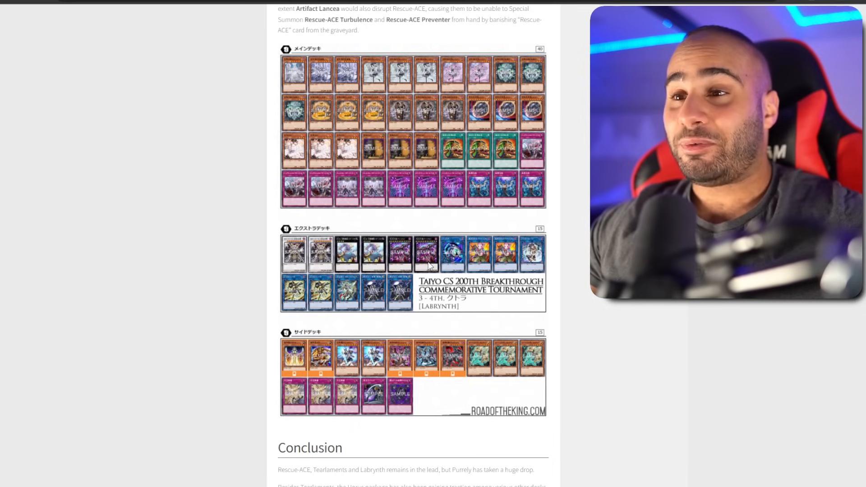
{"action": "mouse_move", "coordinate": [578, 284]}
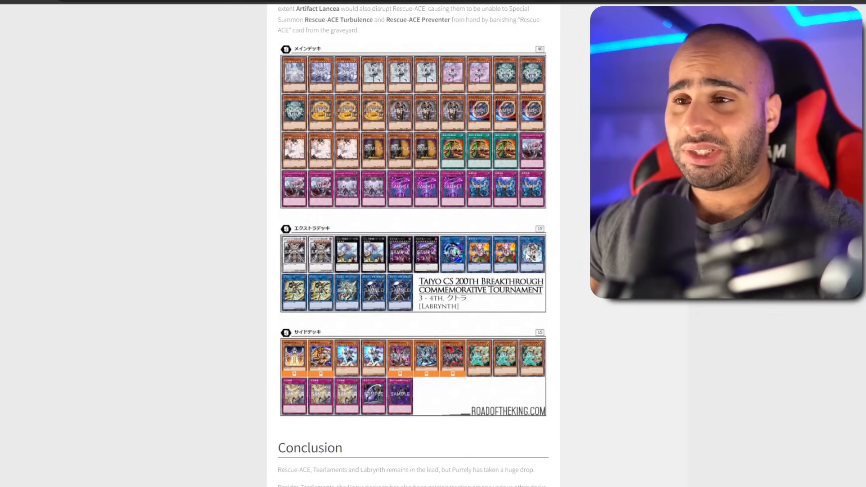
{"action": "mouse_move", "coordinate": [426, 270]}
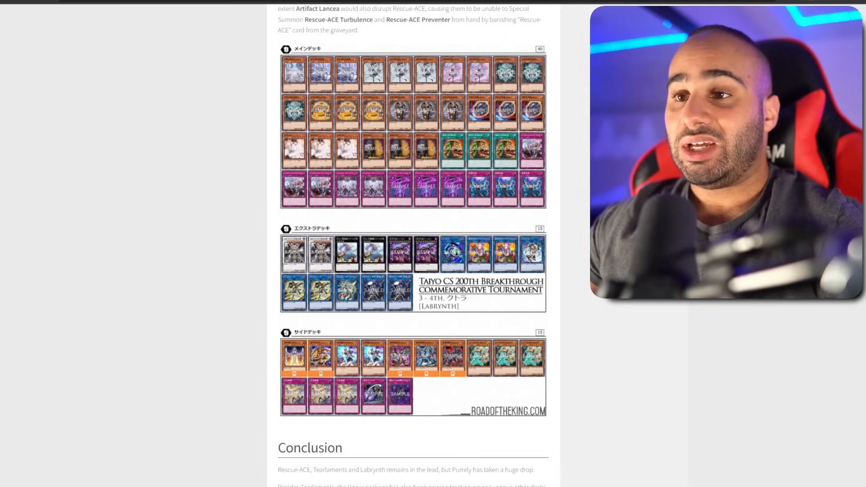
{"action": "mouse_move", "coordinate": [418, 255]}
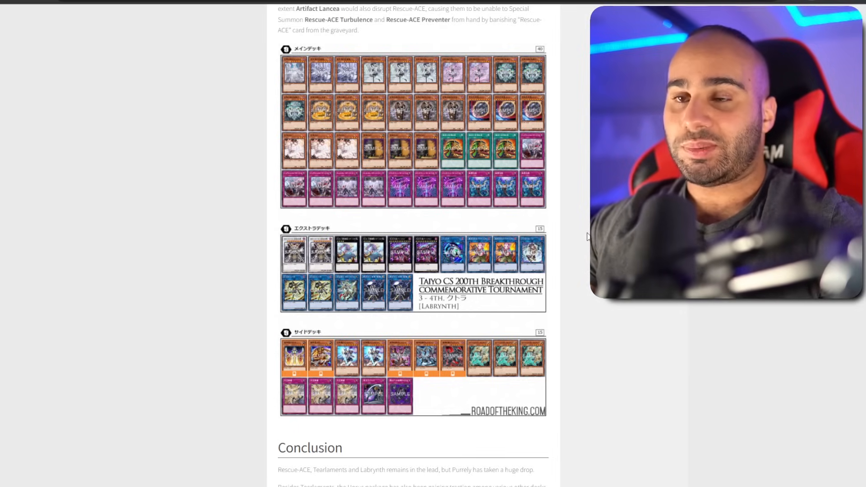
{"action": "mouse_move", "coordinate": [545, 246]}
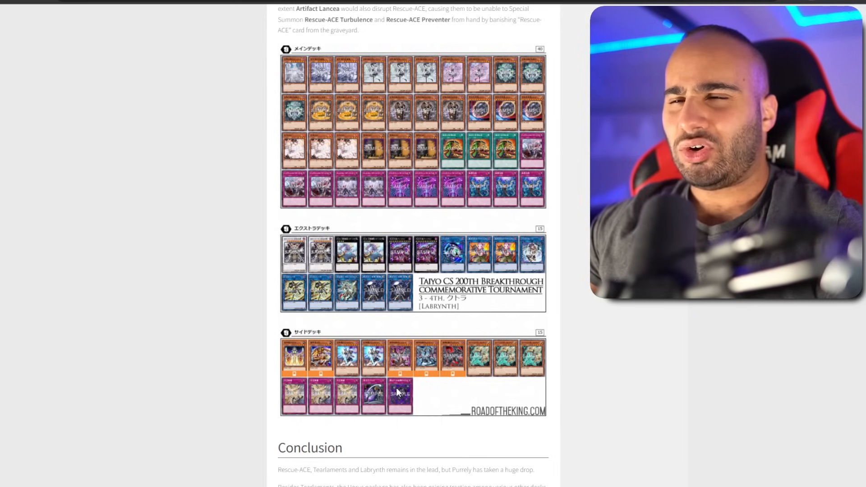
{"action": "mouse_move", "coordinate": [593, 302]}
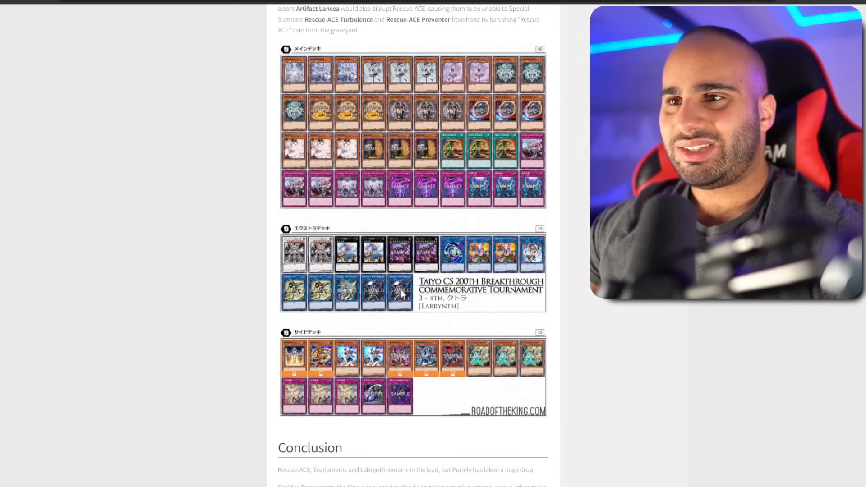
{"action": "mouse_move", "coordinate": [378, 188]}
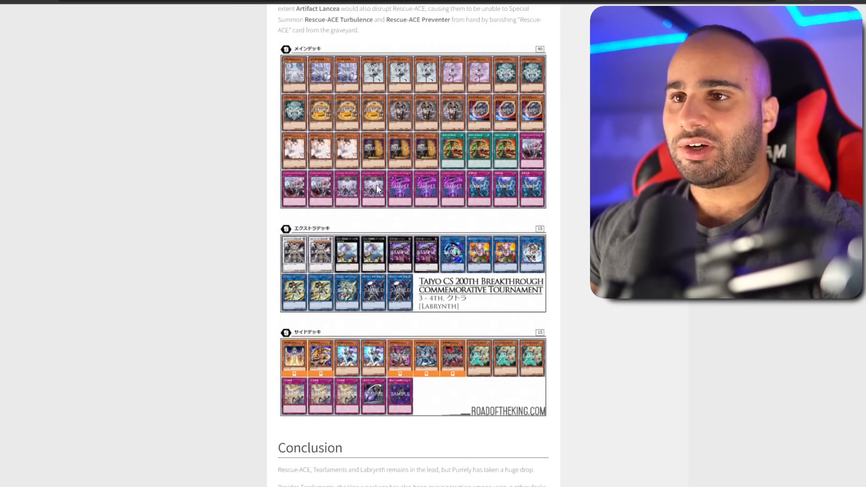
{"action": "mouse_move", "coordinate": [572, 232]}
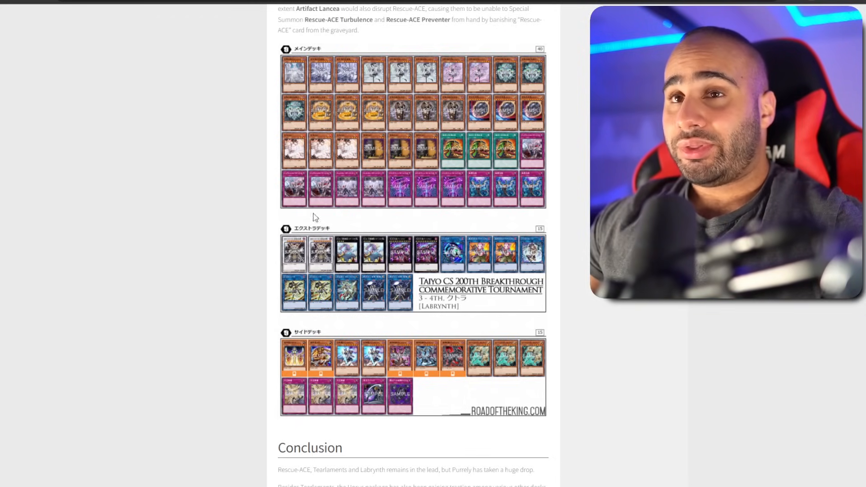
Step: Scroll back down from the Rescue-ACE and Tearlaments lists to the Labrynth side deck
{"action": "scroll", "scroll_direction": "down", "scroll_amount": 3}
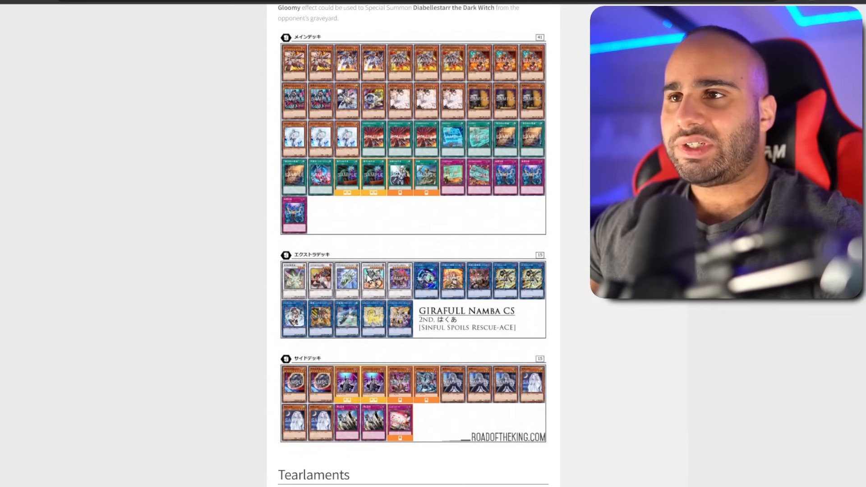
{"action": "scroll", "scroll_direction": "down", "scroll_amount": 3}
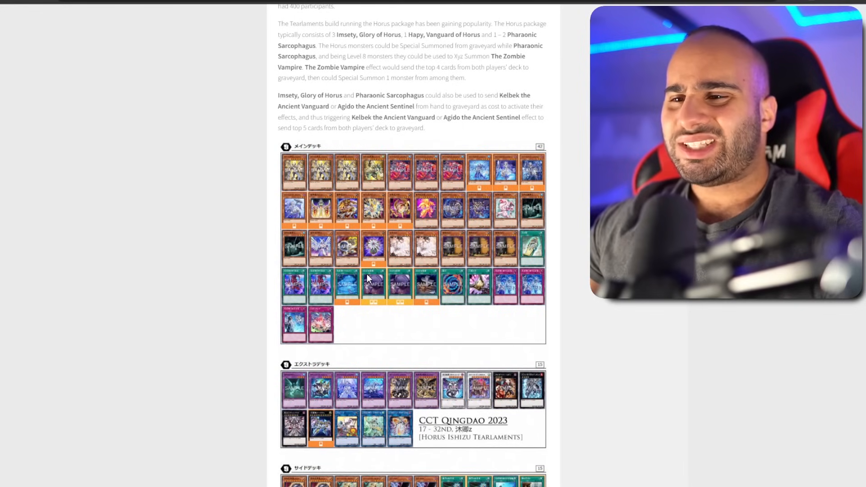
{"action": "scroll", "scroll_direction": "down", "scroll_amount": 3}
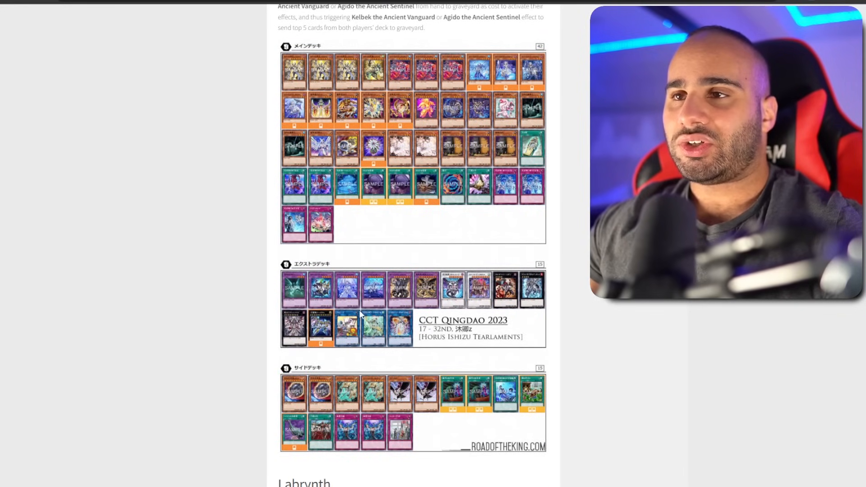
{"action": "scroll", "scroll_direction": "down", "scroll_amount": 3}
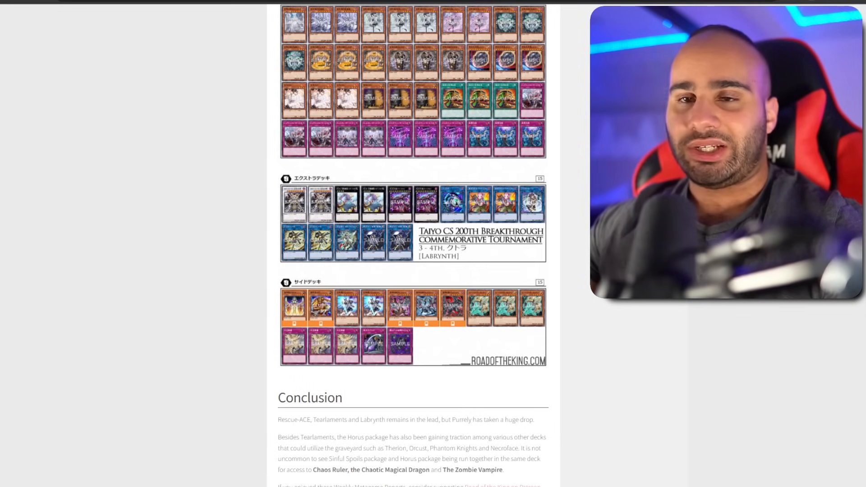
Step: Scroll until the full Conclusion and the start of the References list show
{"action": "scroll", "scroll_direction": "up", "scroll_amount": 3}
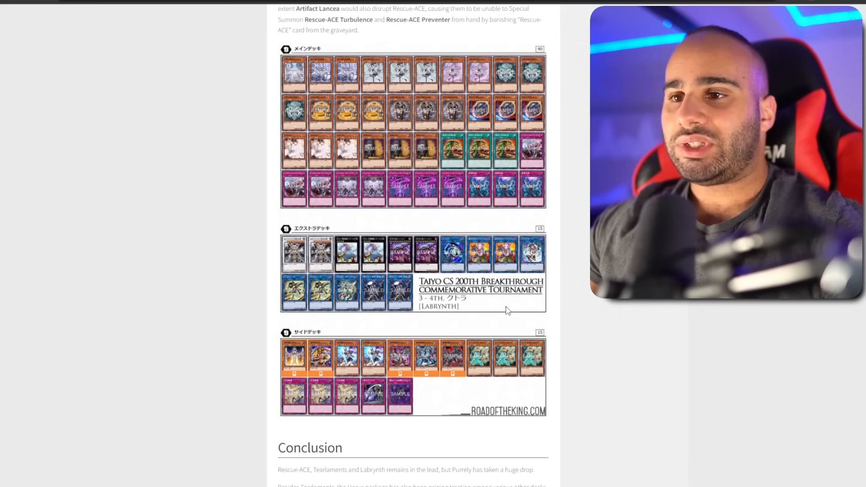
{"action": "mouse_move", "coordinate": [374, 348]}
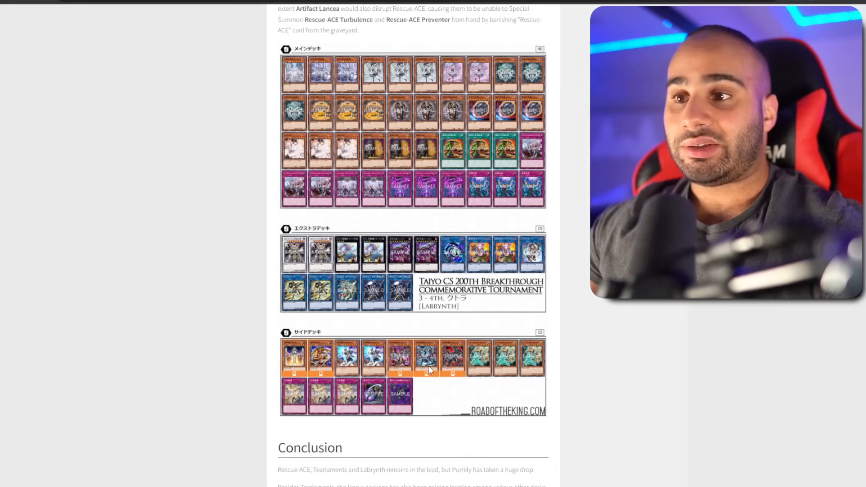
{"action": "mouse_move", "coordinate": [425, 373]}
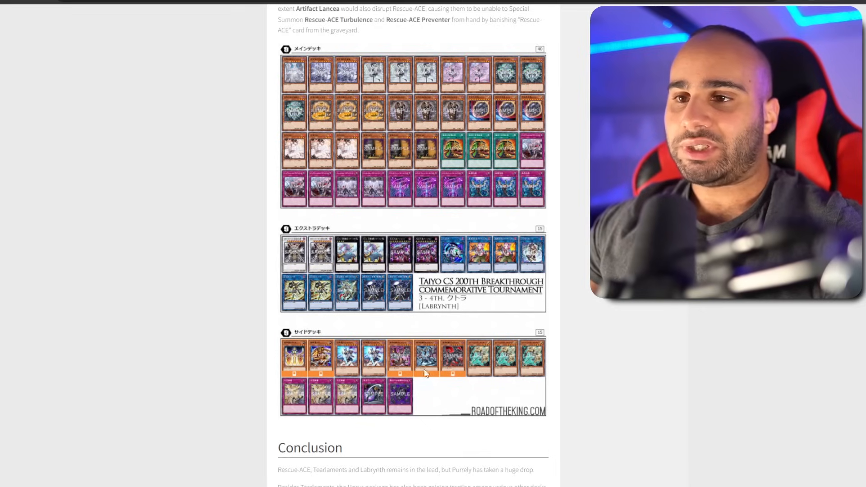
{"action": "mouse_move", "coordinate": [466, 400]}
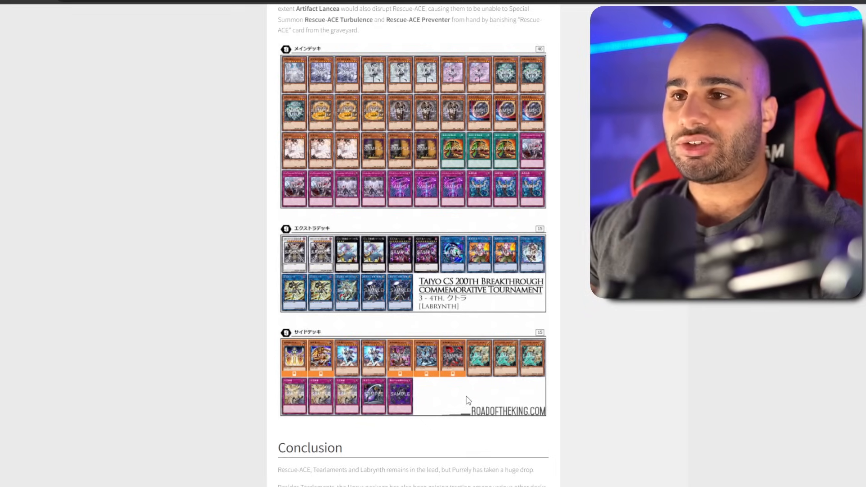
{"action": "mouse_move", "coordinate": [433, 366]}
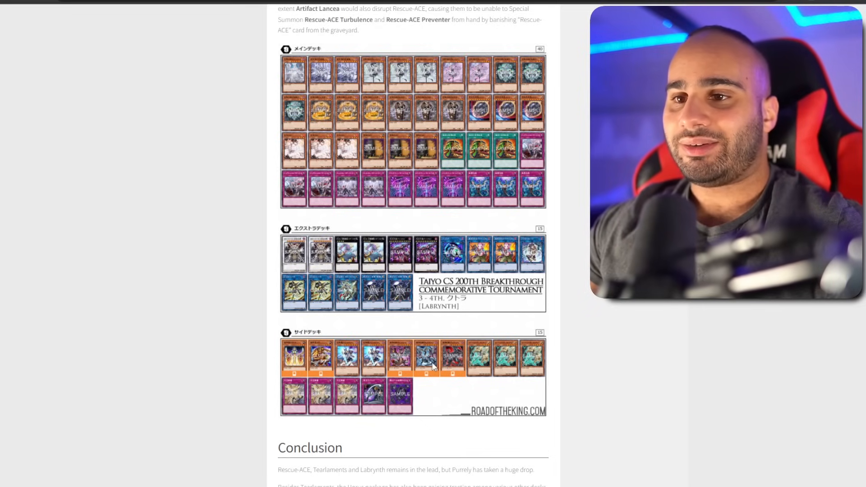
{"action": "scroll", "scroll_direction": "down", "scroll_amount": 3}
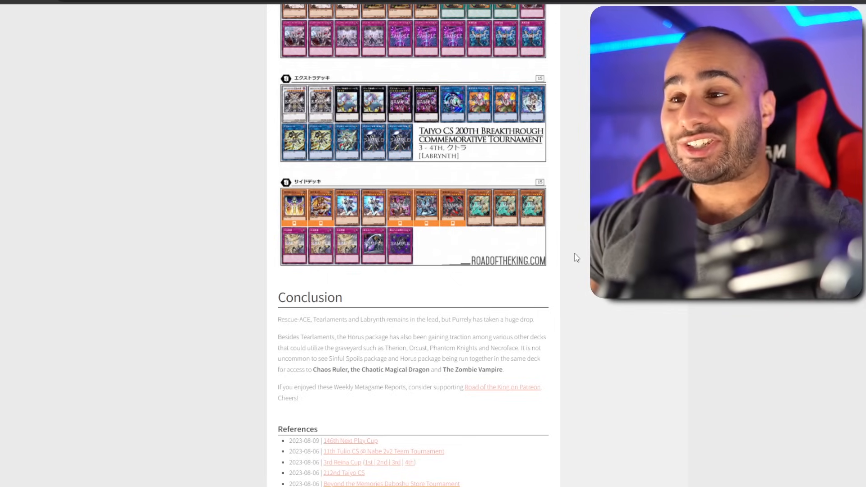
Step: Drag-select 'The Zombie Vampire' in the Conclusion paragraph after trying other selections
{"action": "scroll", "scroll_direction": "down", "scroll_amount": 3}
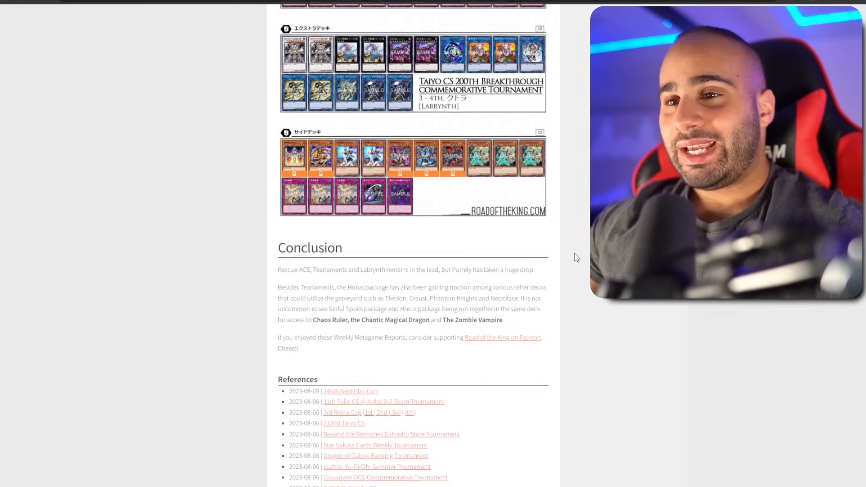
{"action": "left_click_drag", "start_coordinate": [278, 269], "coordinate": [445, 269]}
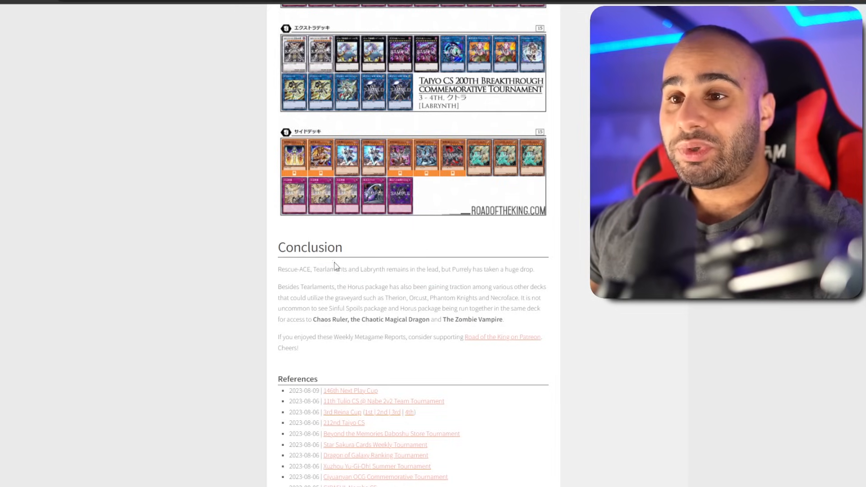
{"action": "left_click_drag", "start_coordinate": [278, 286], "coordinate": [506, 298]}
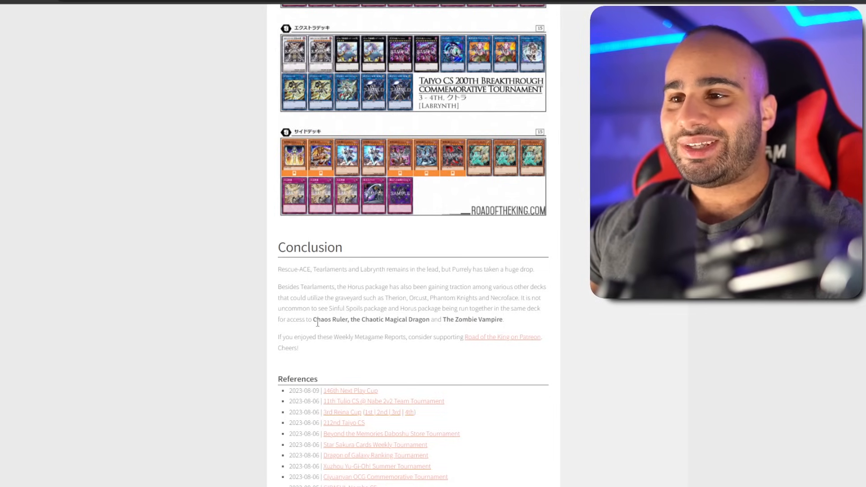
{"action": "left_click_drag", "start_coordinate": [444, 320], "coordinate": [497, 320]}
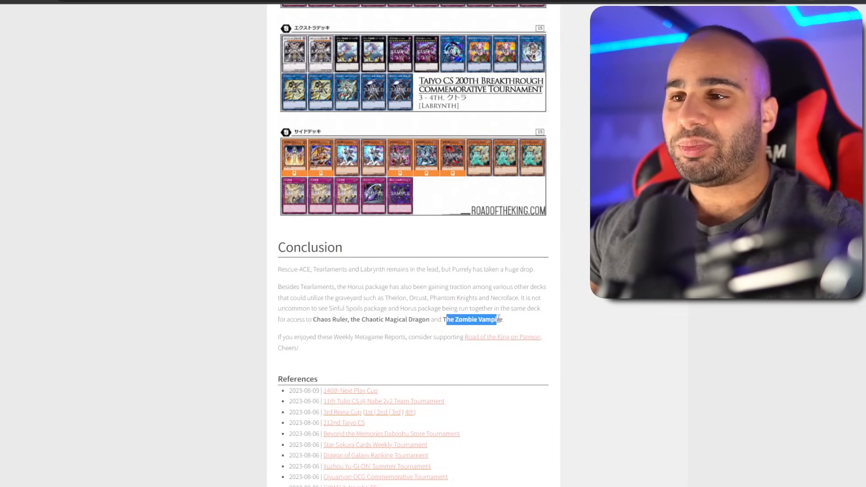